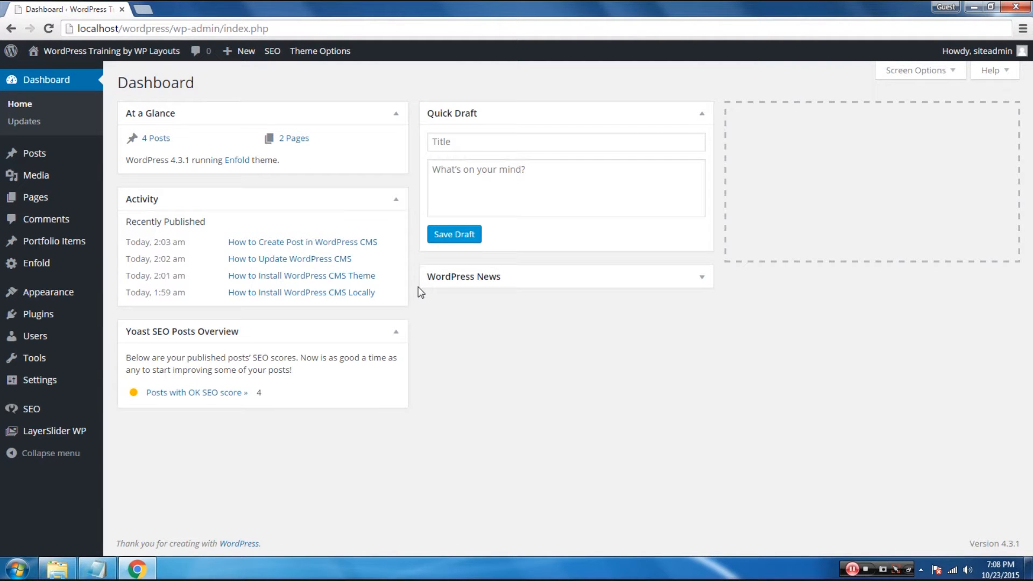
{"action": "mouse_move", "coordinate": [33, 153]}
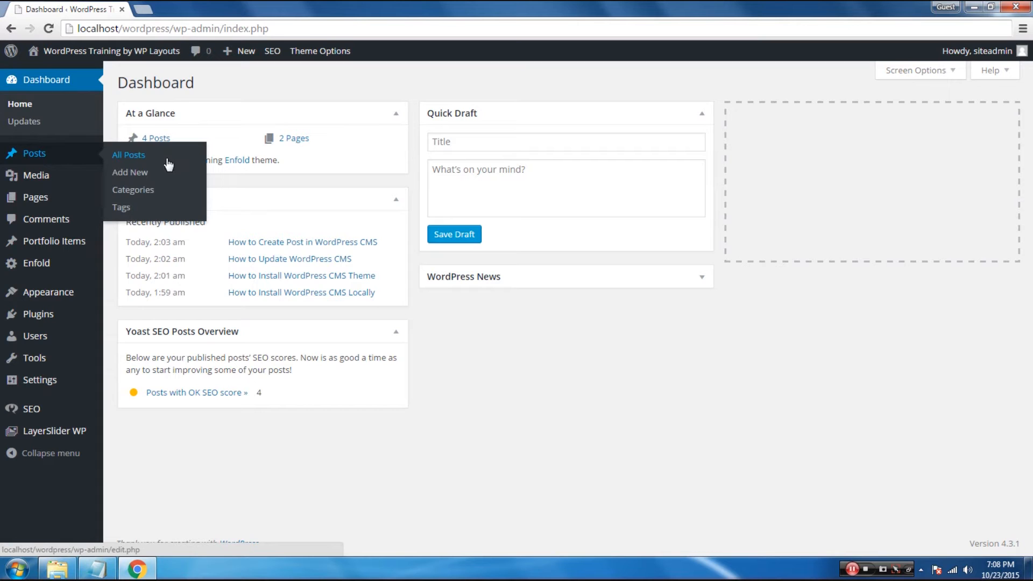
Step: Open All Posts and inspect the focus keywords of the first and third posts
{"action": "left_click", "coordinate": [129, 155]}
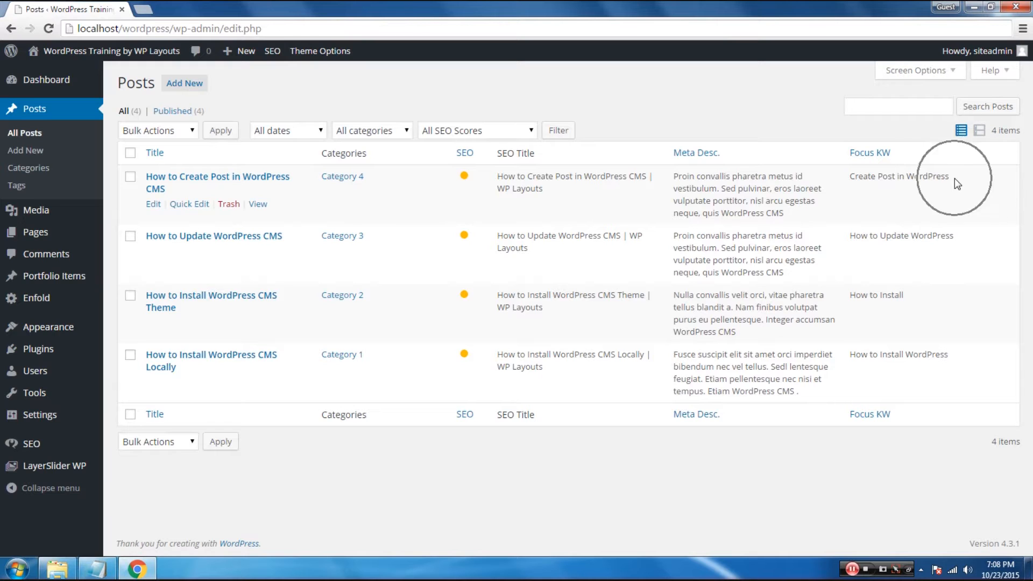
{"action": "double_click", "coordinate": [898, 176]}
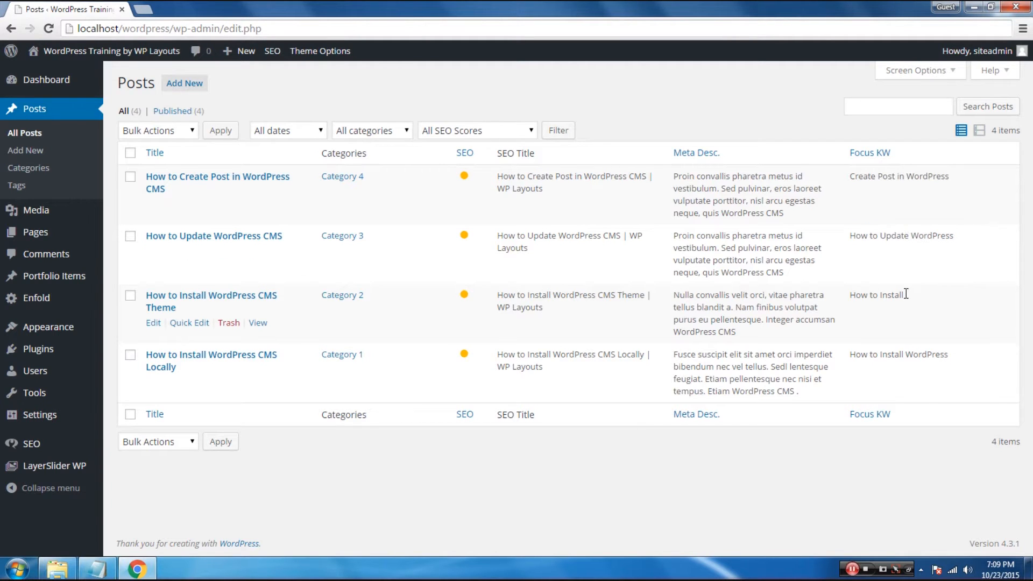
{"action": "double_click", "coordinate": [877, 295]}
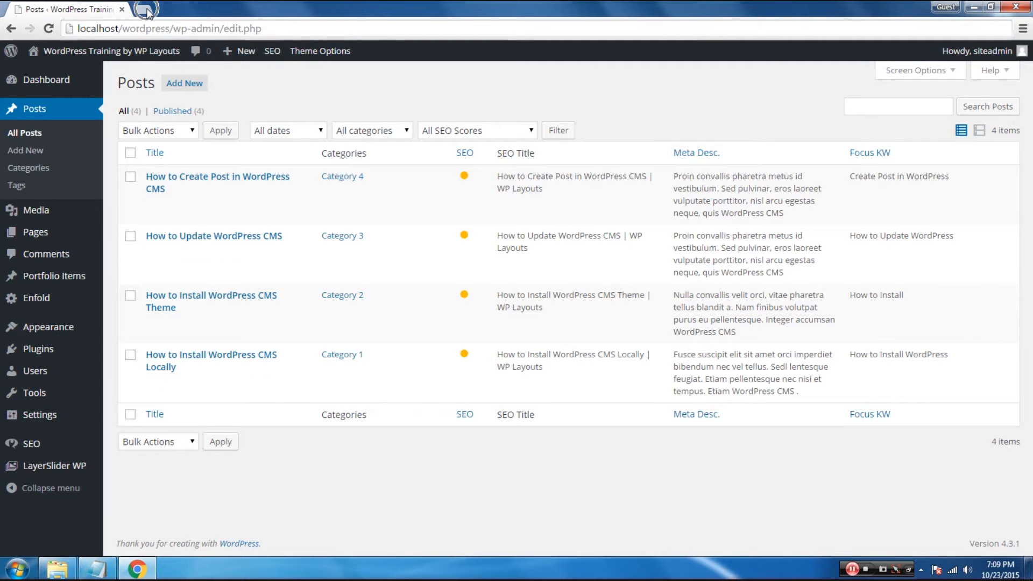
Step: Open a new Chrome tab and go to localhost/phpmyadmin
{"action": "left_click", "coordinate": [146, 9]}
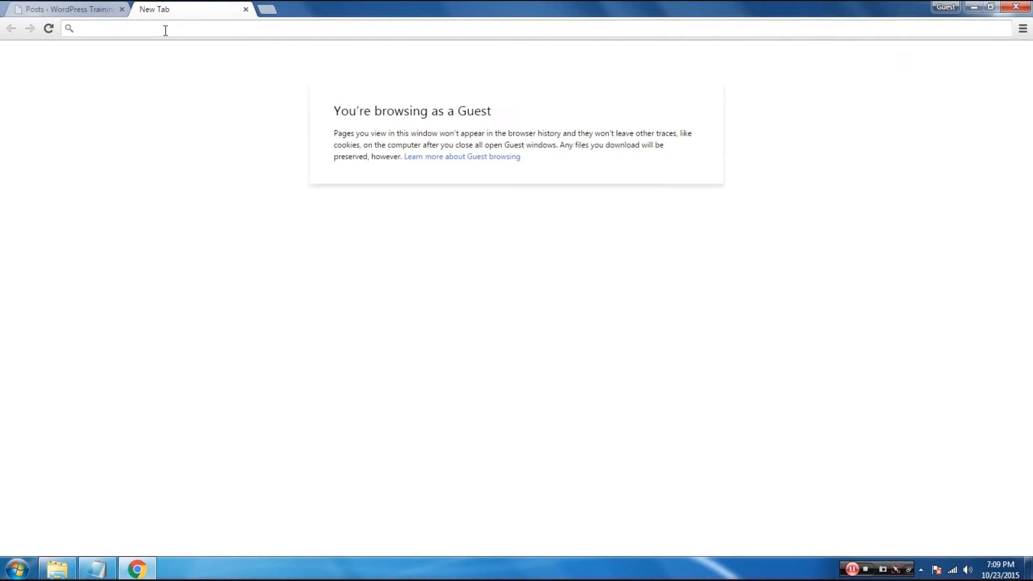
{"action": "type", "text": "localhost/p"}
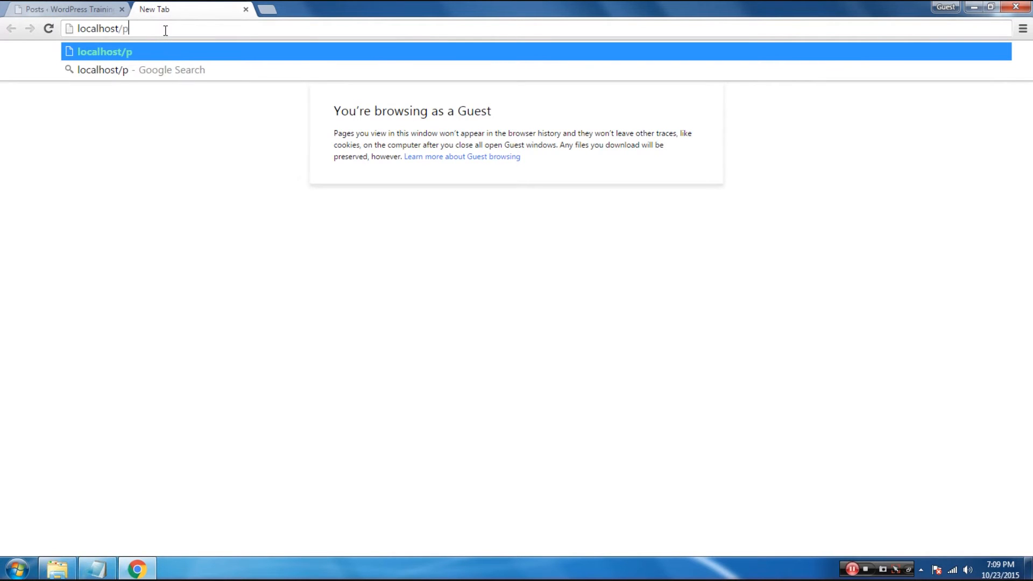
{"action": "type", "text": "hpmyadmin"}
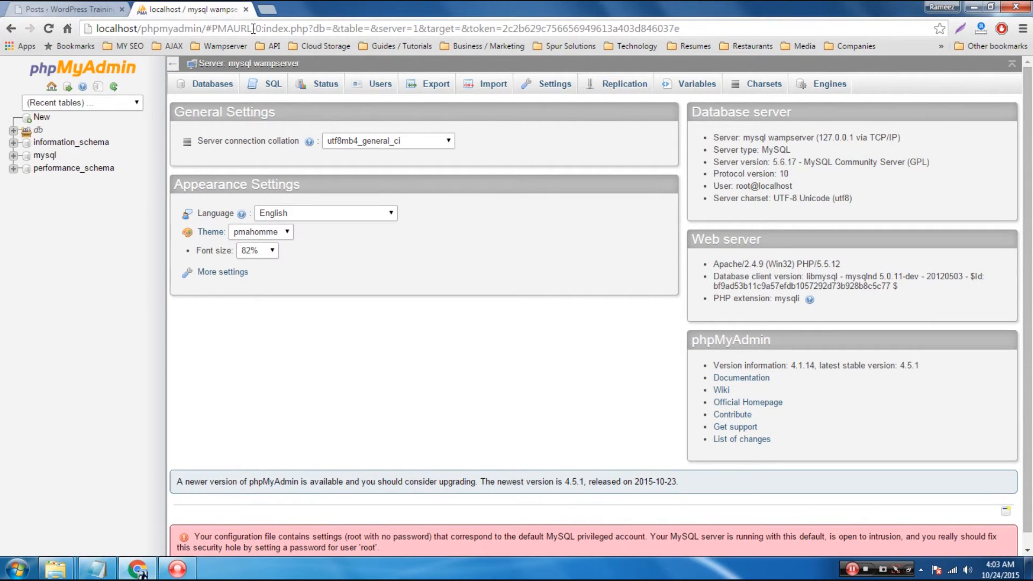
Step: Zoom in, open db_wordpress's wp_postmeta table, and show all 101 rows
{"action": "key", "text": "ctrl+plus"}
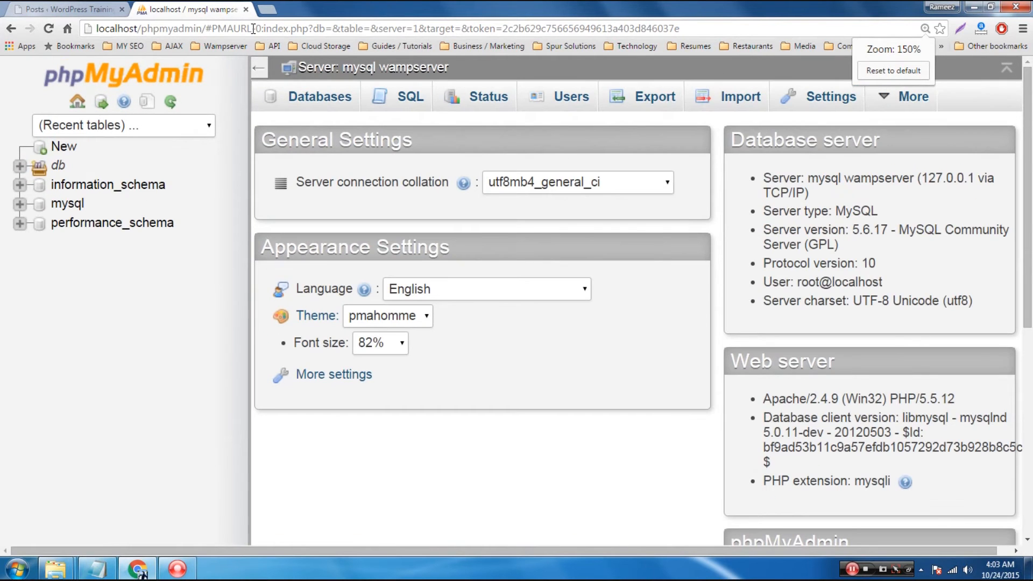
{"action": "left_click", "coordinate": [20, 165]}
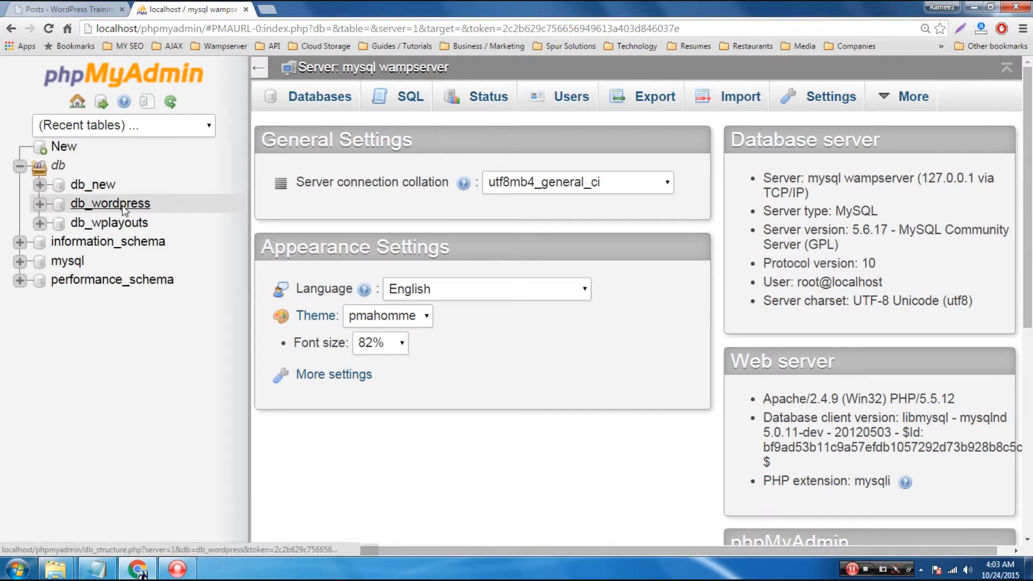
{"action": "left_click", "coordinate": [110, 202]}
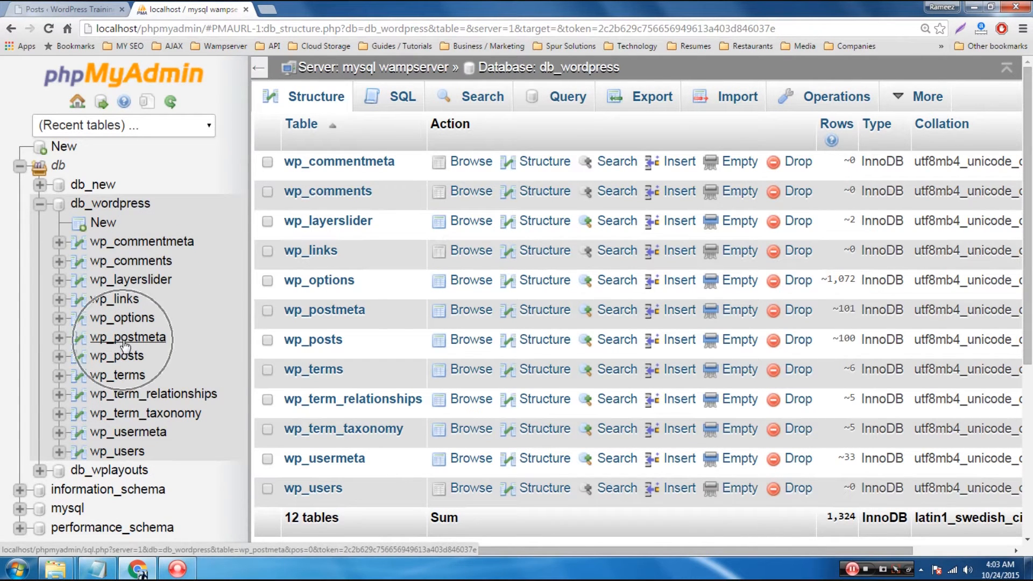
{"action": "left_click", "coordinate": [127, 336]}
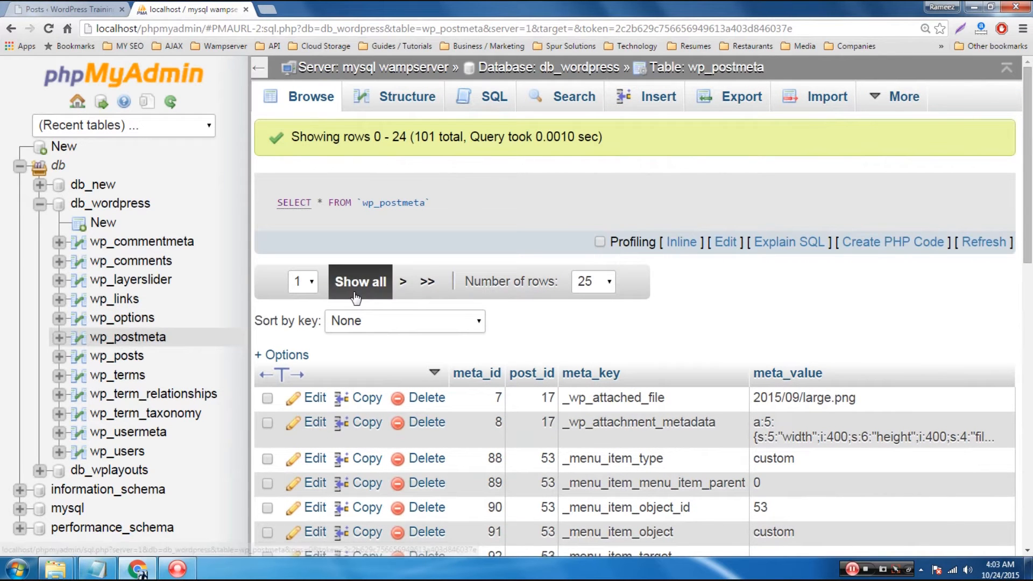
{"action": "left_click", "coordinate": [359, 281]}
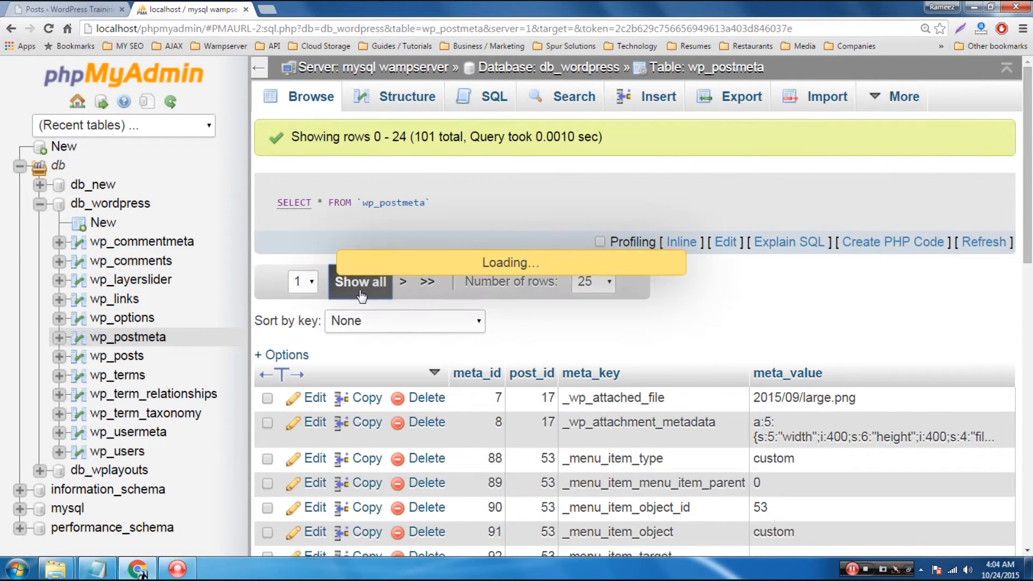
{"action": "left_click", "coordinate": [360, 281]}
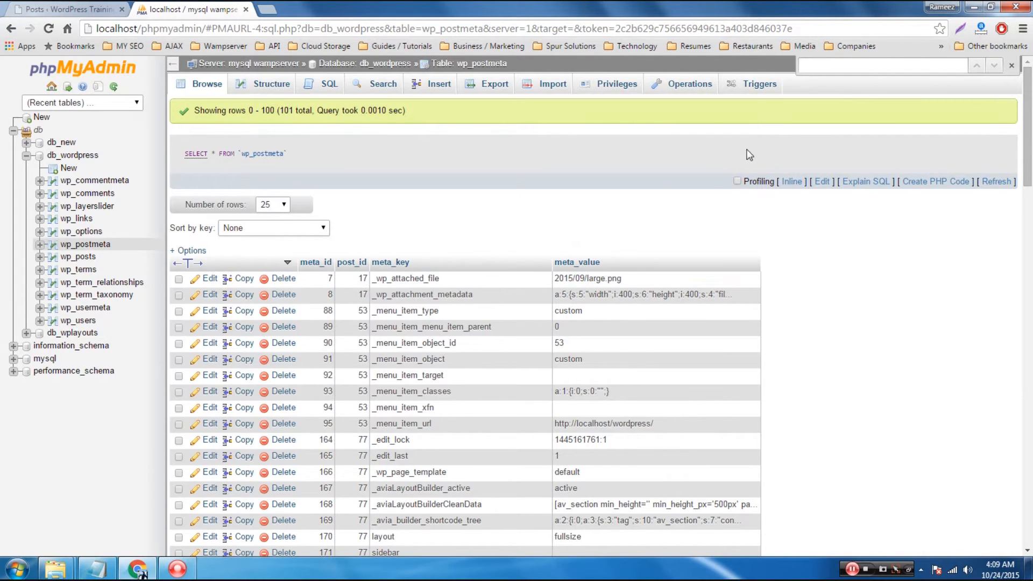
Step: Search the page for 'seo' and copy the _yoast_wpseo_focuskw meta key name
{"action": "type", "text": "seo"}
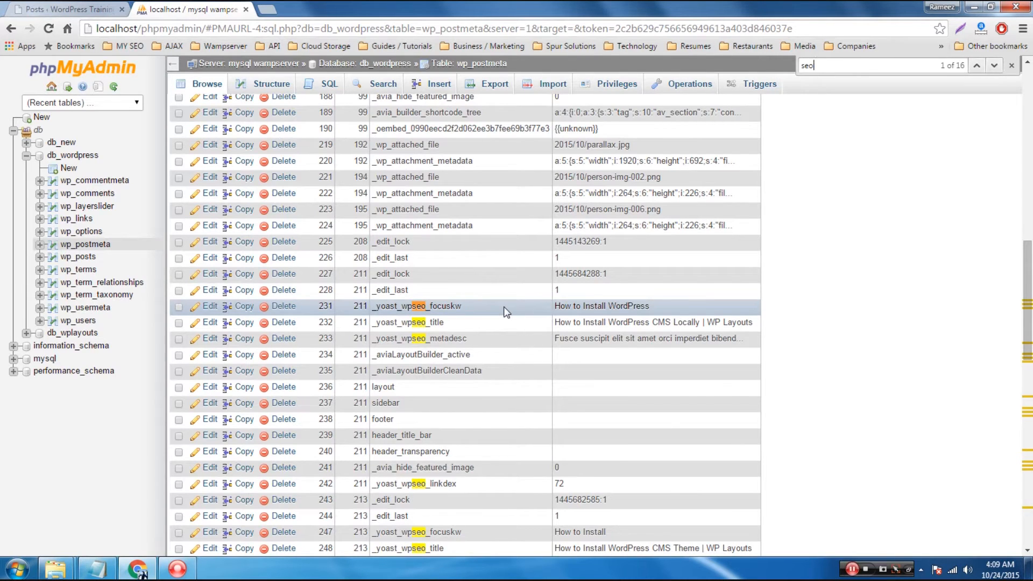
{"action": "double_click", "coordinate": [417, 305]}
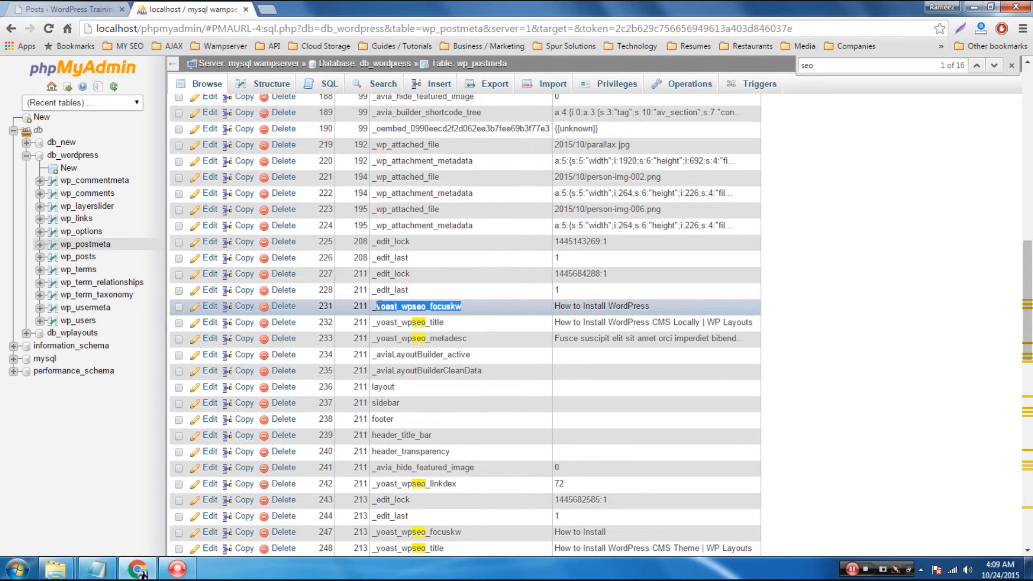
{"action": "right_click", "coordinate": [418, 306]}
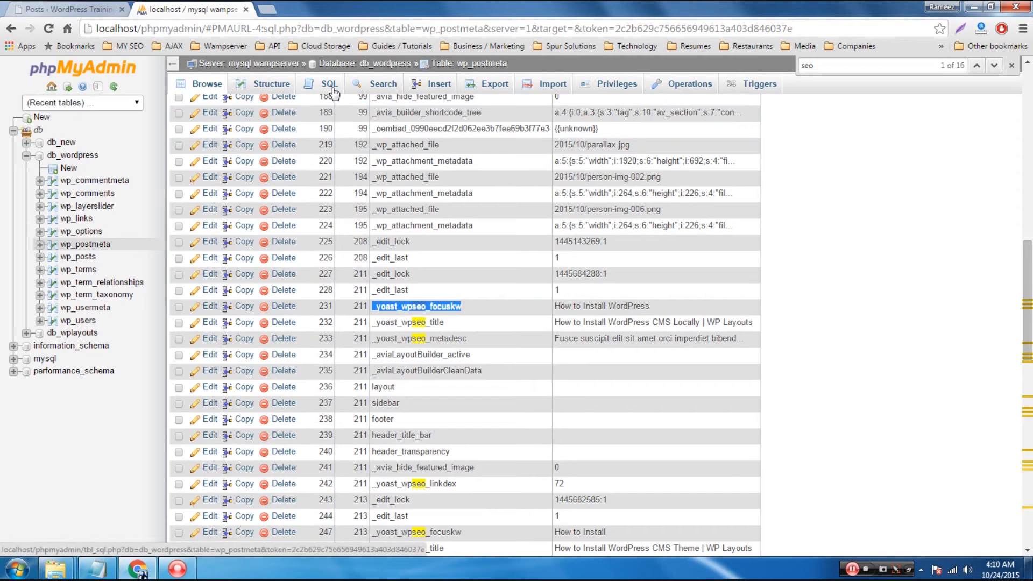
Step: Write and run a wp_postmeta SELECT WHERE meta_key = '_yoast_wpseo_focuskw'
{"action": "left_click", "coordinate": [329, 84]}
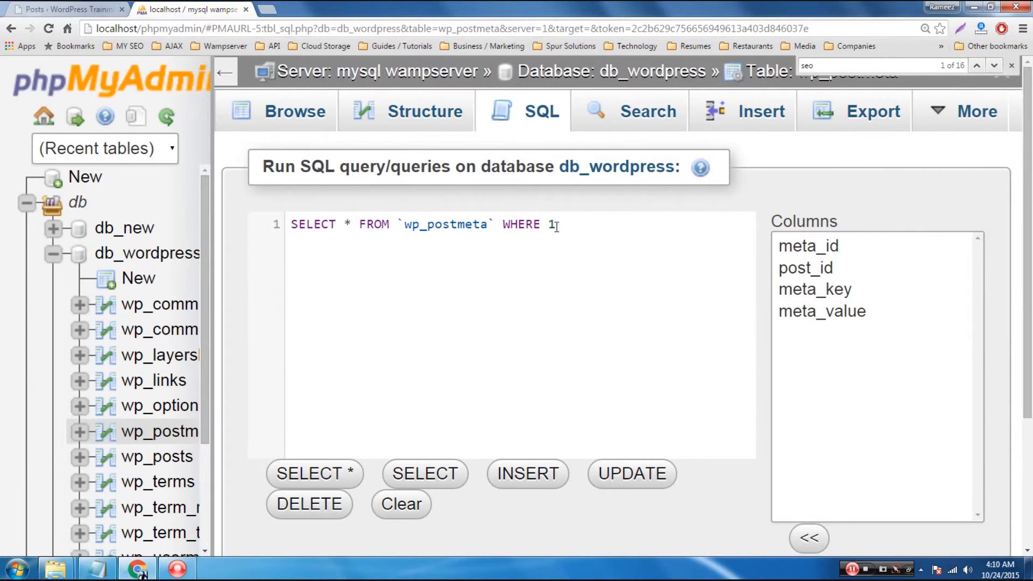
{"action": "key", "text": "BackSpace"}
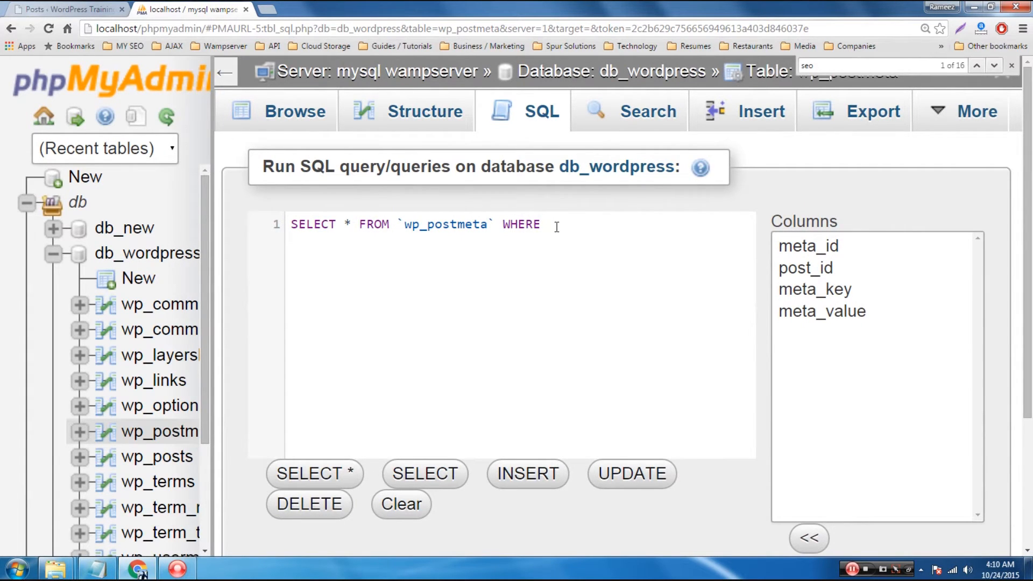
{"action": "type", "text": "meta"}
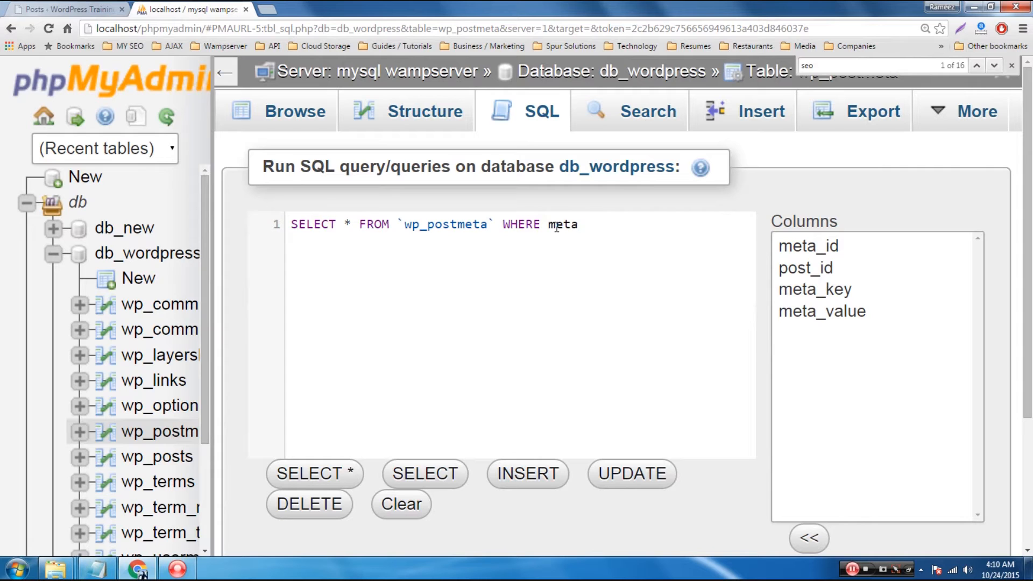
{"action": "type", "text": "_key ="}
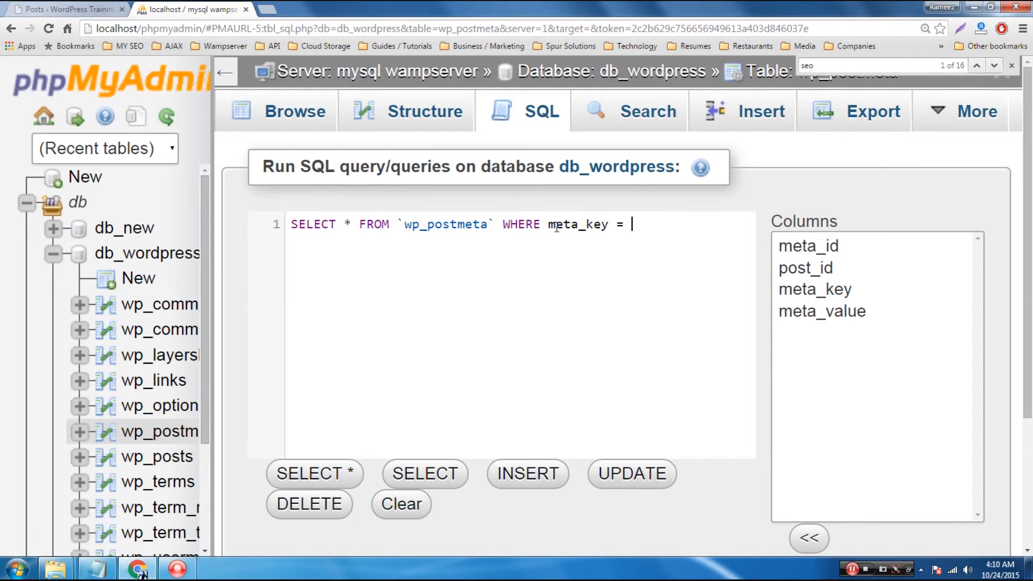
{"action": "type", "text": "'"}
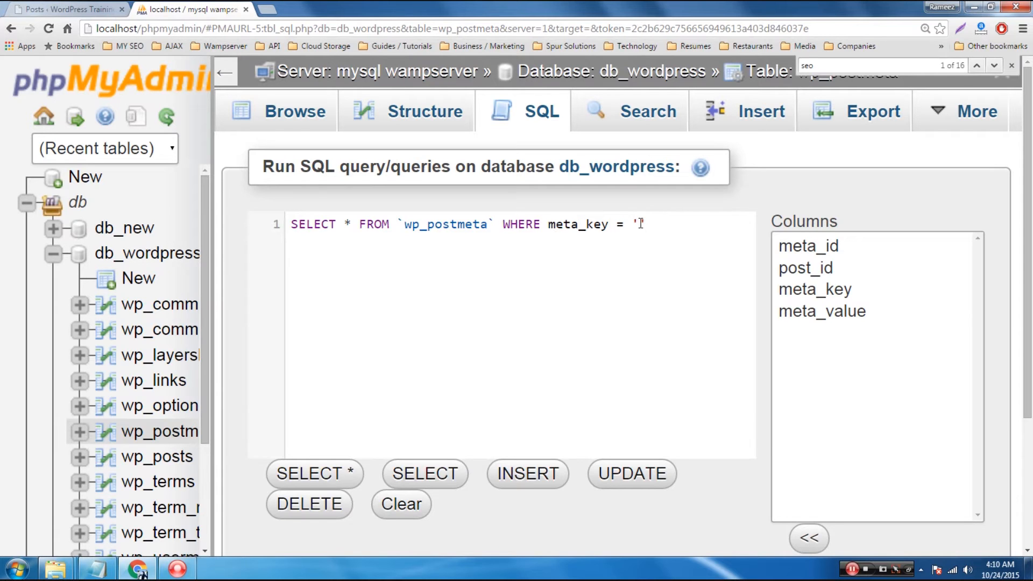
{"action": "type", "text": "_yoast_wpseo_focuskw"}
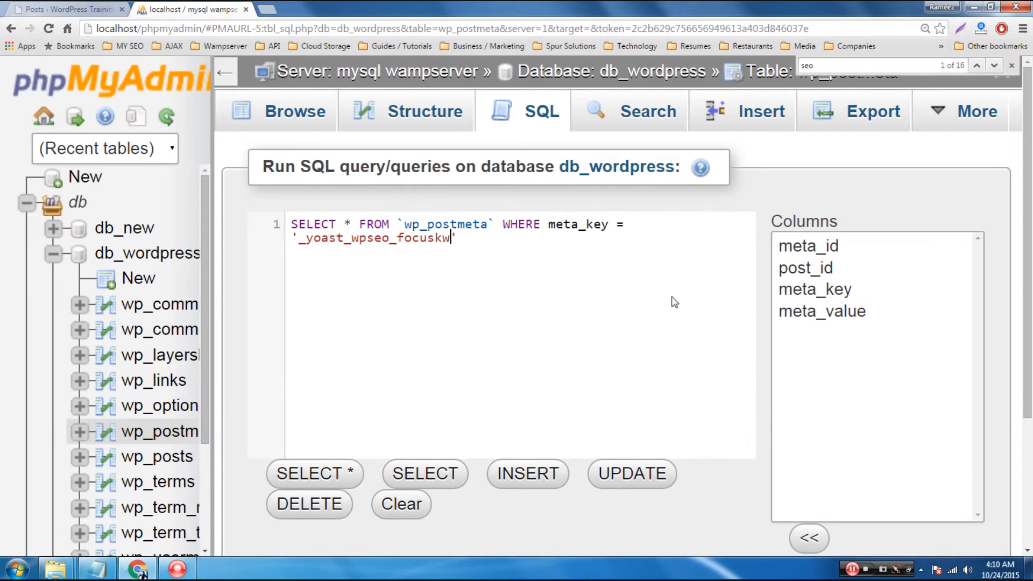
{"action": "mouse_move", "coordinate": [774, 321]}
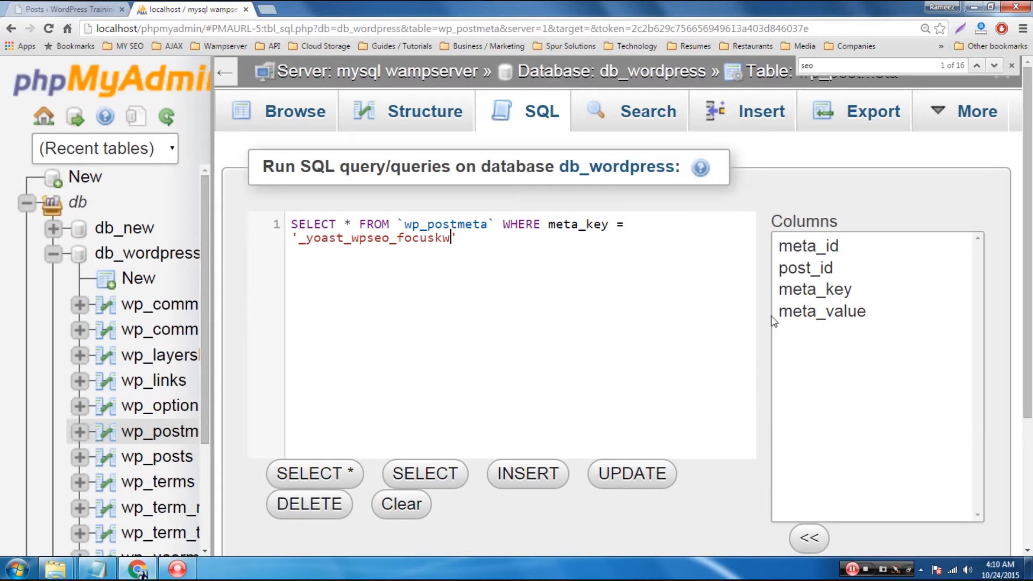
{"action": "scroll", "scroll_direction": "down", "scroll_amount": 3}
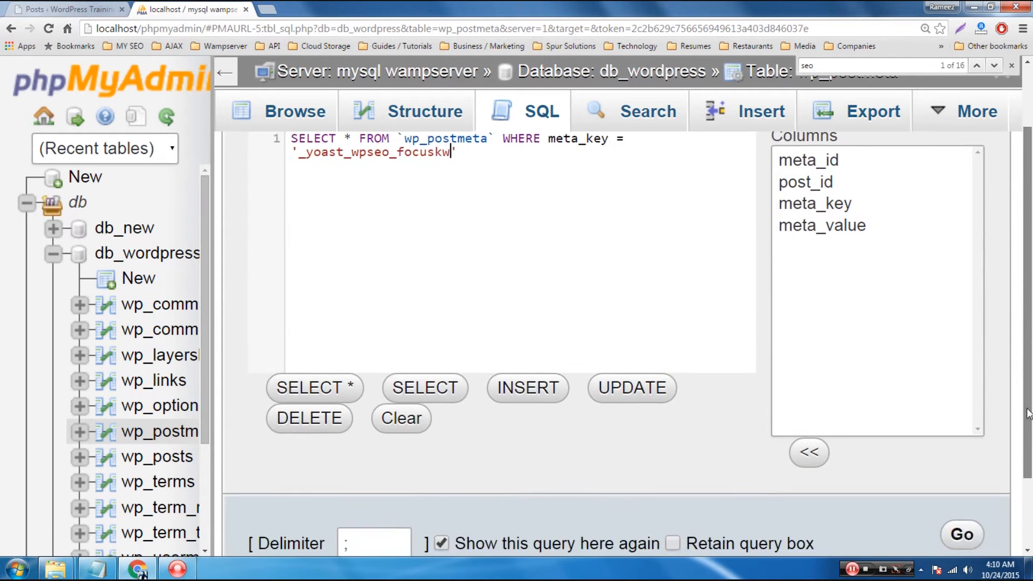
{"action": "scroll", "scroll_direction": "down", "scroll_amount": 3}
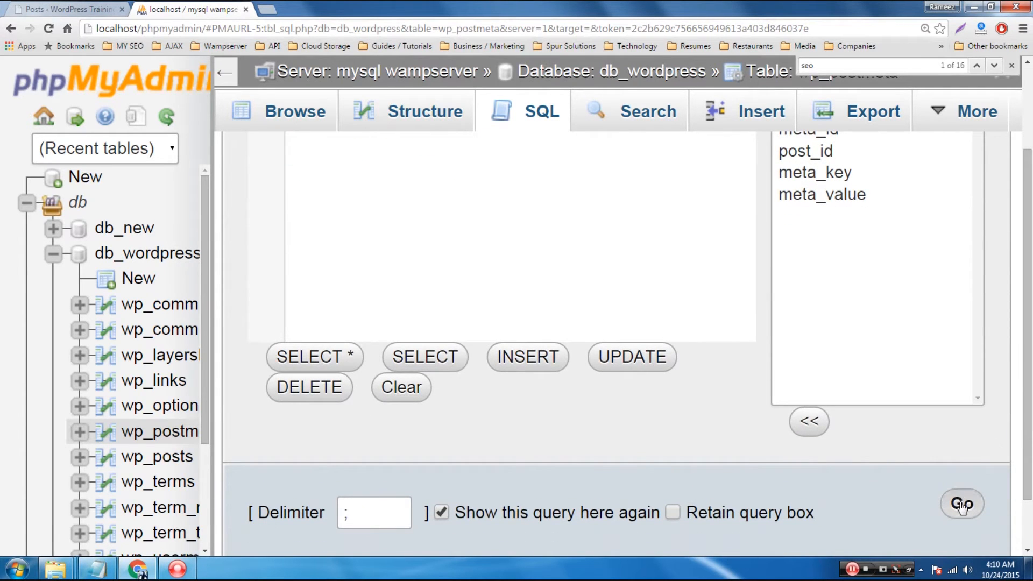
{"action": "left_click", "coordinate": [962, 504]}
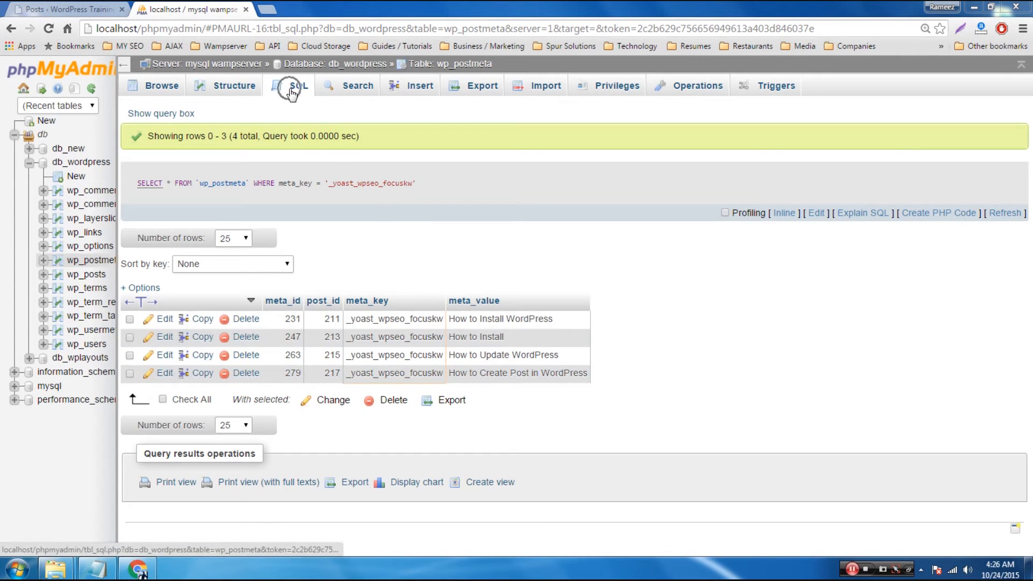
Step: Review the four focus keyword rows and return to the SQL query box
{"action": "left_click", "coordinate": [299, 85]}
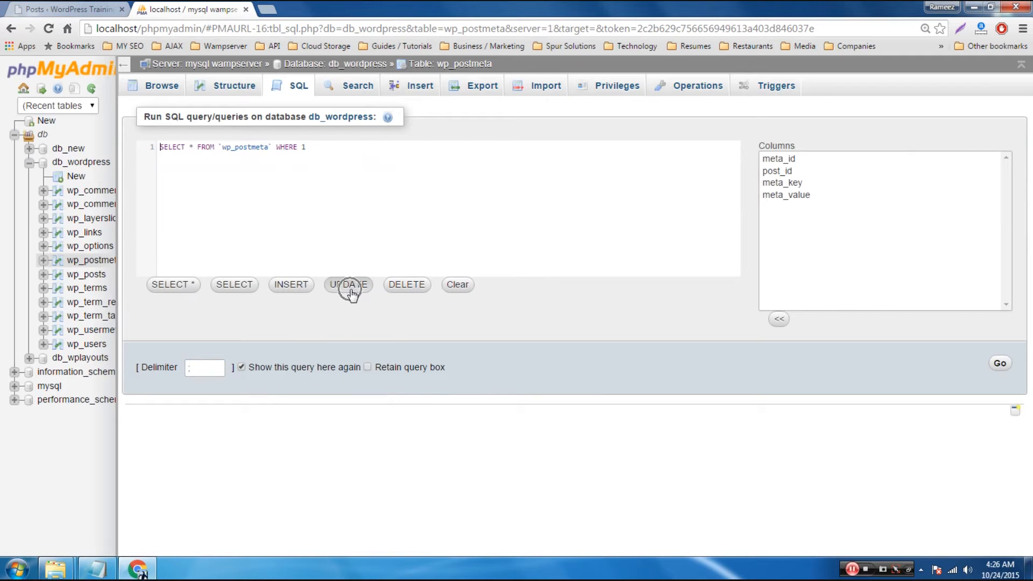
Step: Start a wp_postmeta UPDATE keeping only meta_value, set to placeholder 'YOUR NEW KEYWORD GO'
{"action": "left_click", "coordinate": [348, 284]}
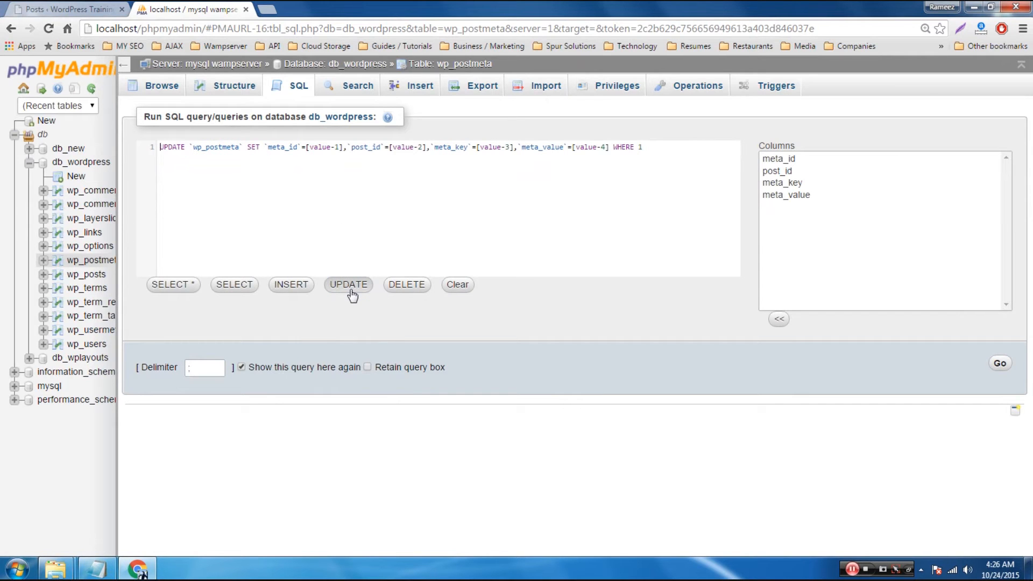
{"action": "key", "text": "ctrl+plus"}
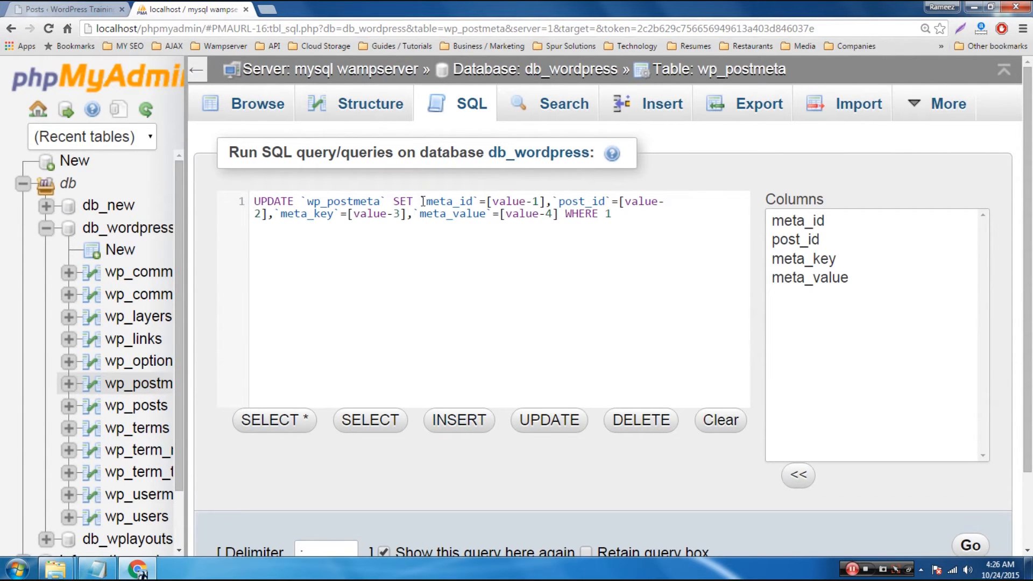
{"action": "left_click_drag", "start_coordinate": [424, 201], "coordinate": [415, 213]}
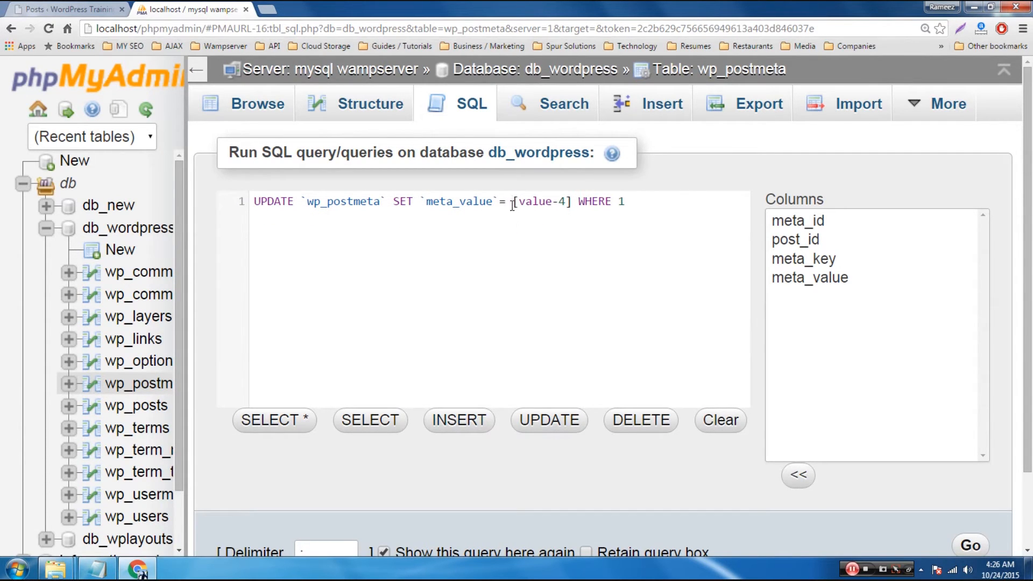
{"action": "double_click", "coordinate": [540, 202]}
{"action": "type", "text": "'"}
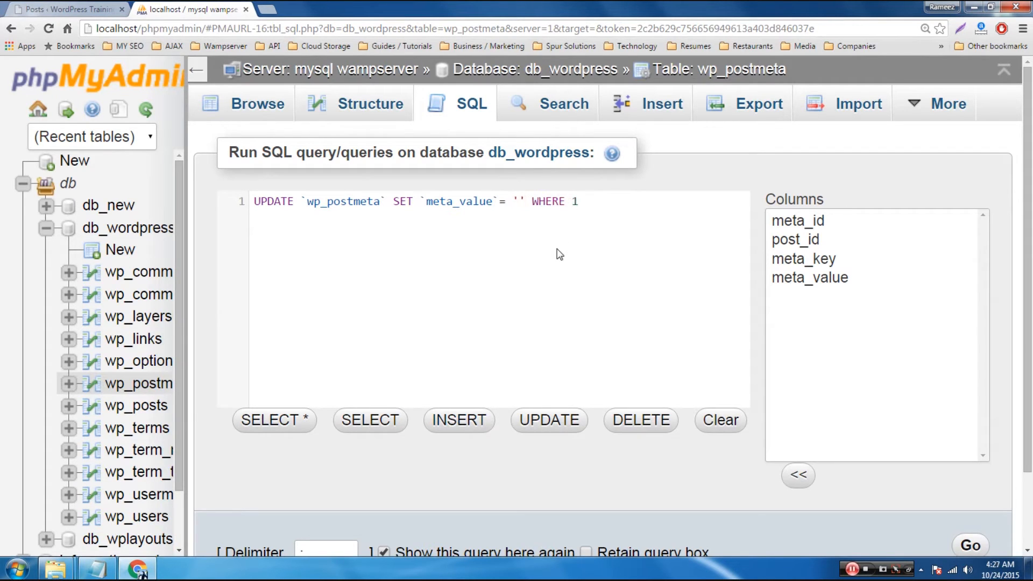
{"action": "type", "text": "YOUR N"}
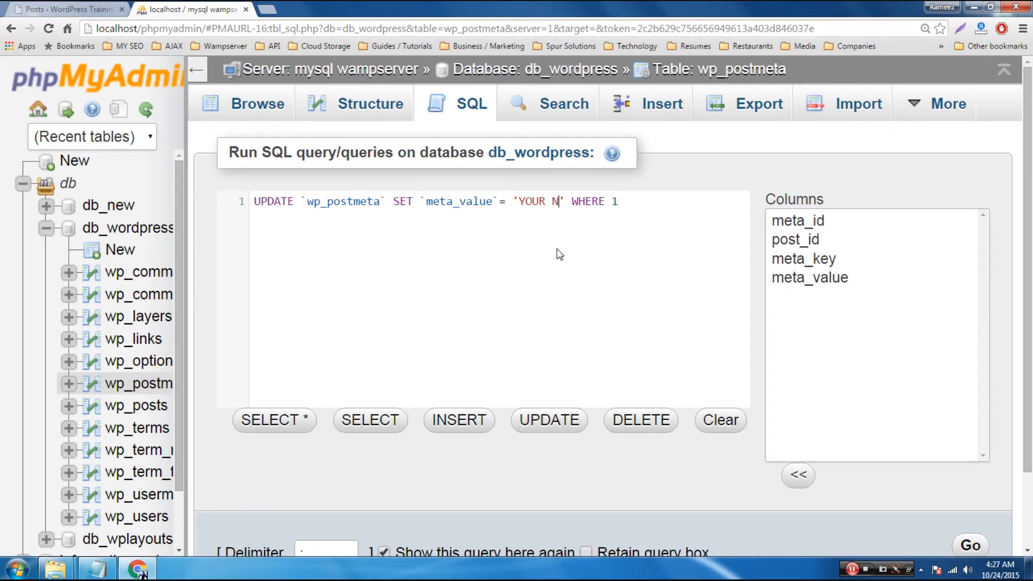
{"action": "type", "text": "EW KEYWORD GOES HERE"}
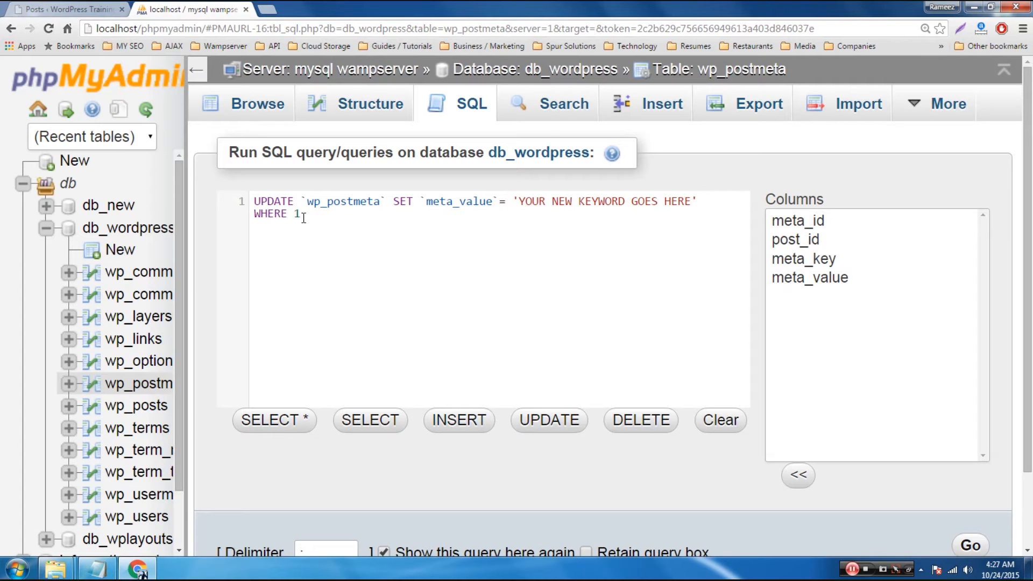
Step: Add WHERE meta_key = '_yoast_wpseo_focuskw' and set meta_value to 'WordPress CMS'
{"action": "type", "text": "met"}
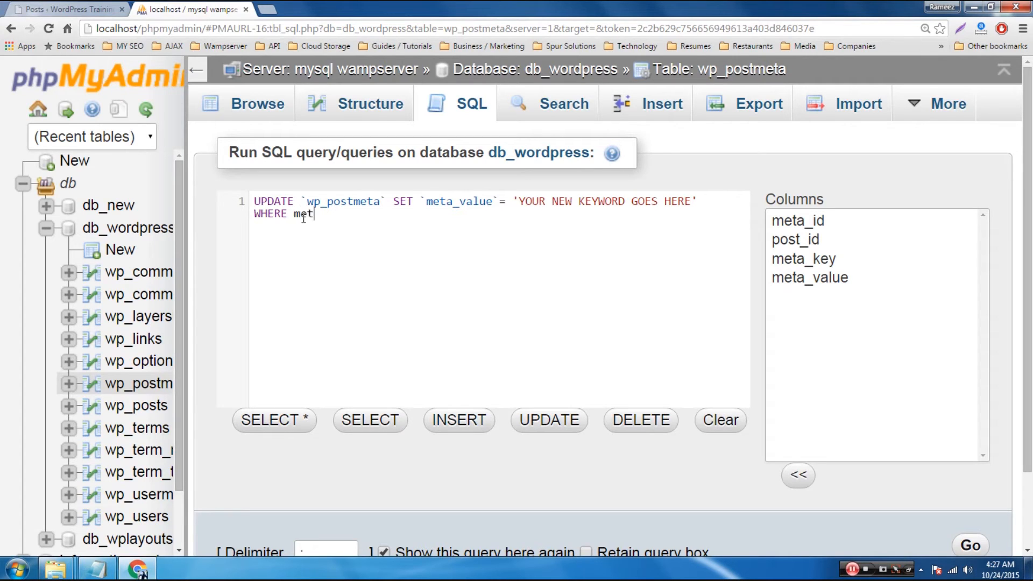
{"action": "type", "text": "a_key ="}
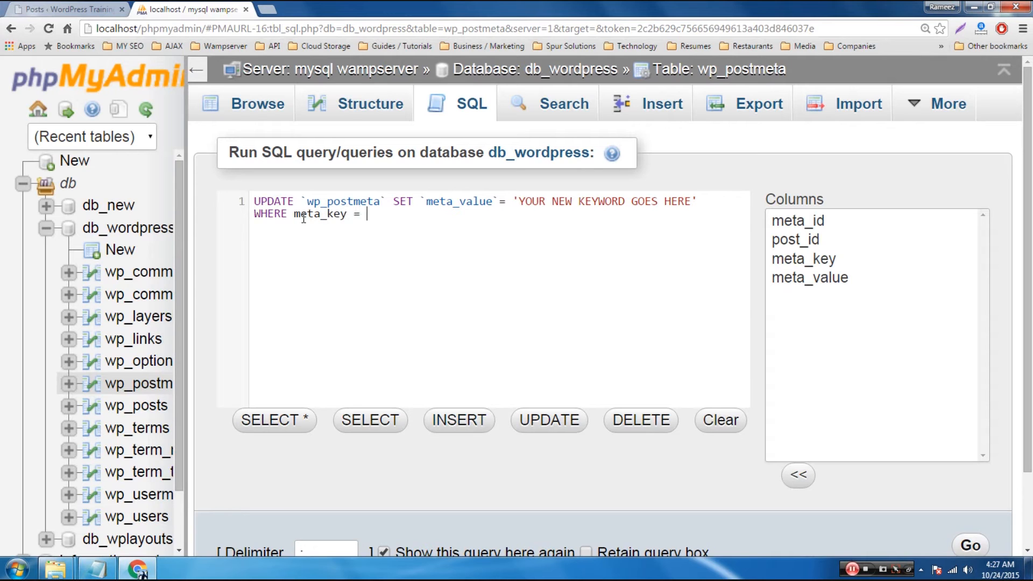
{"action": "type", "text": "'"}
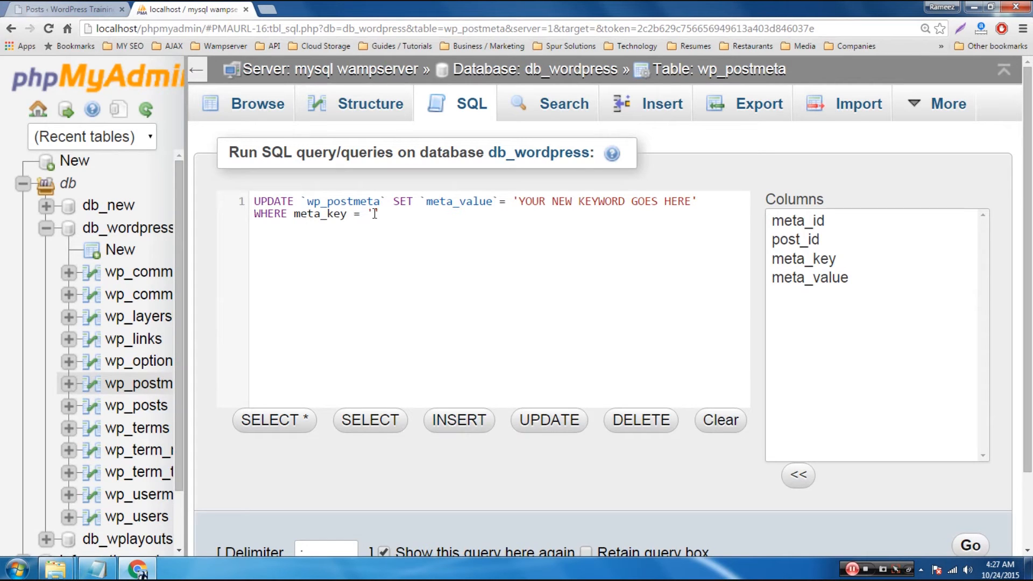
{"action": "right_click", "coordinate": [374, 213]}
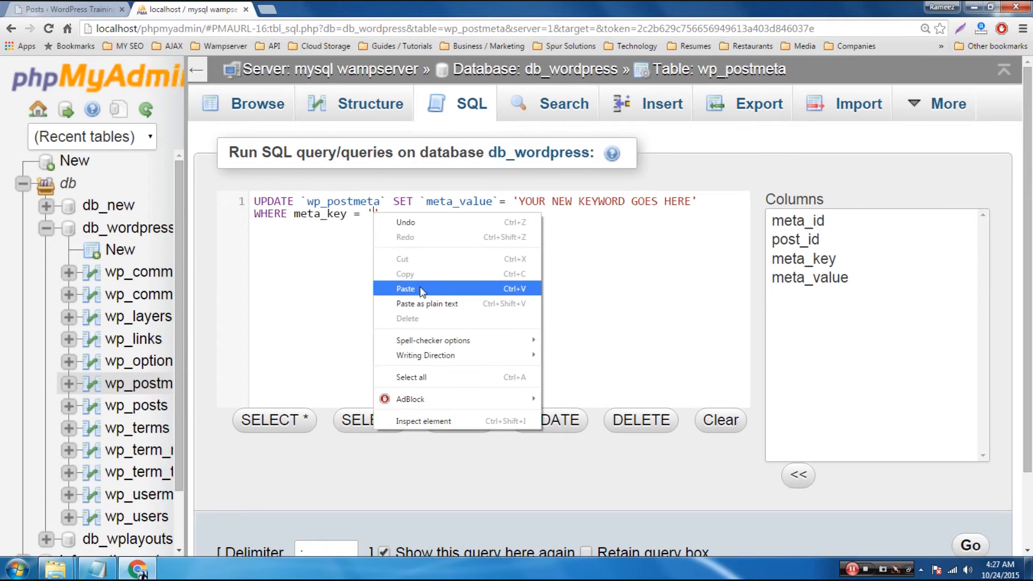
{"action": "left_click", "coordinate": [405, 288]}
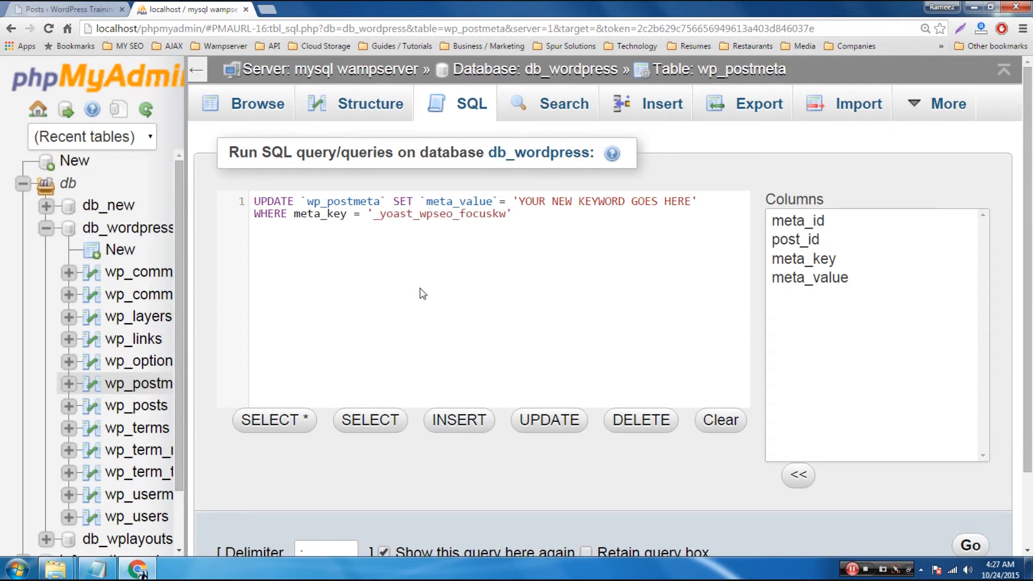
{"action": "double_click", "coordinate": [527, 201]}
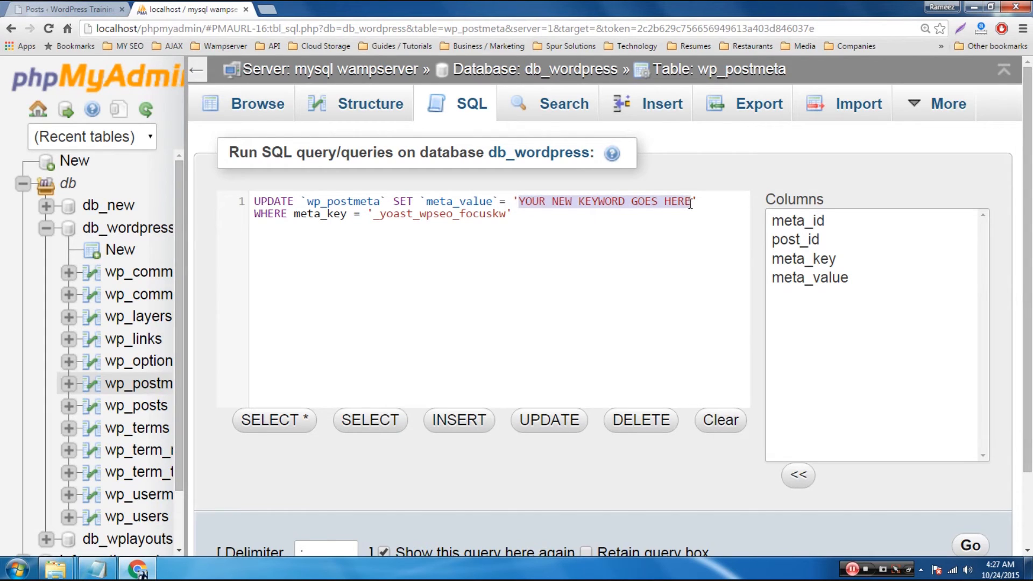
{"action": "type", "text": "W"}
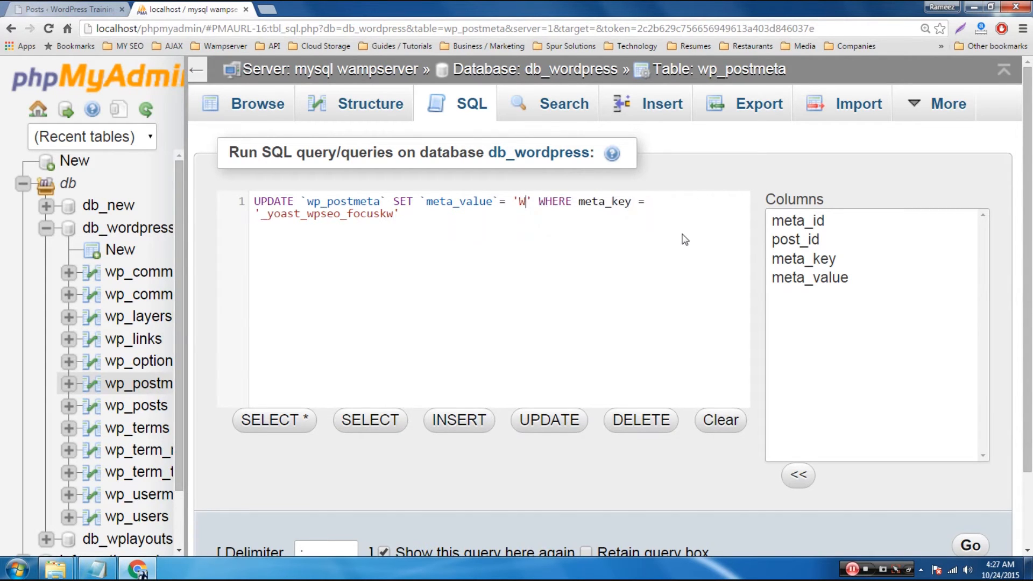
{"action": "type", "text": "ordPress CMS"}
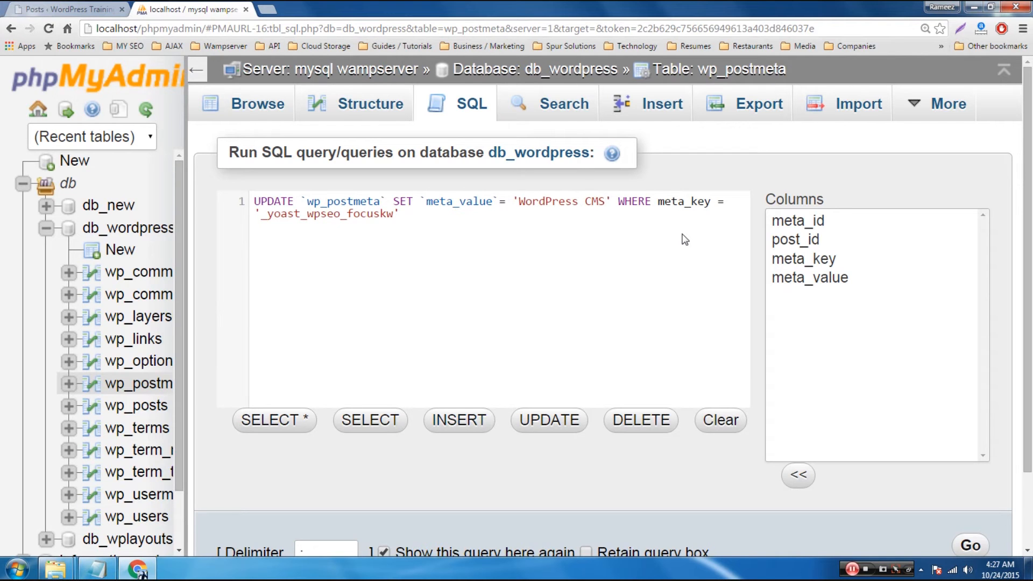
{"action": "key", "text": "ctrl+plus"}
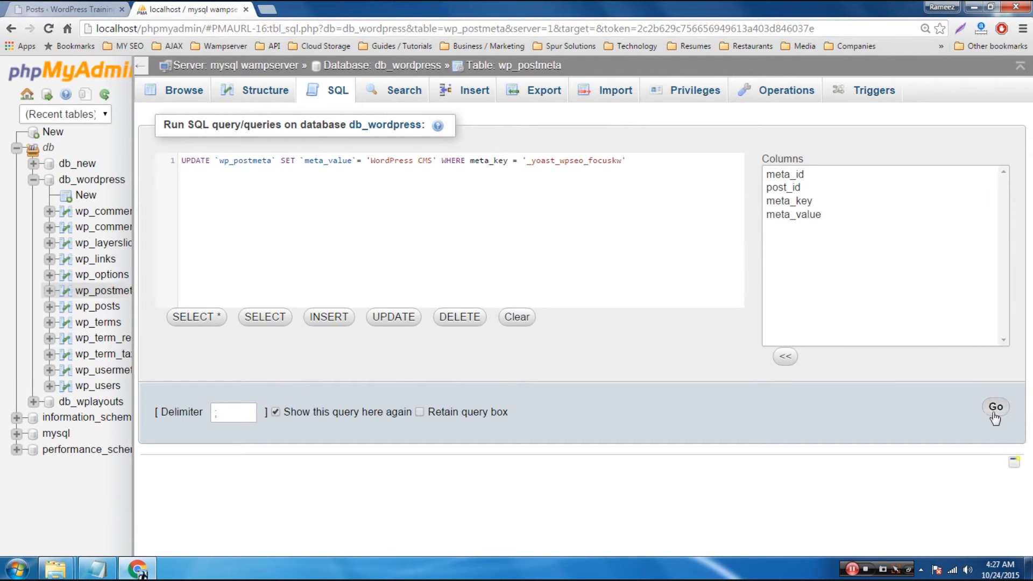
Step: Run the UPDATE changing four focus keywords to 'WordPress CMS', then reopen the SQL box
{"action": "left_click", "coordinate": [994, 407]}
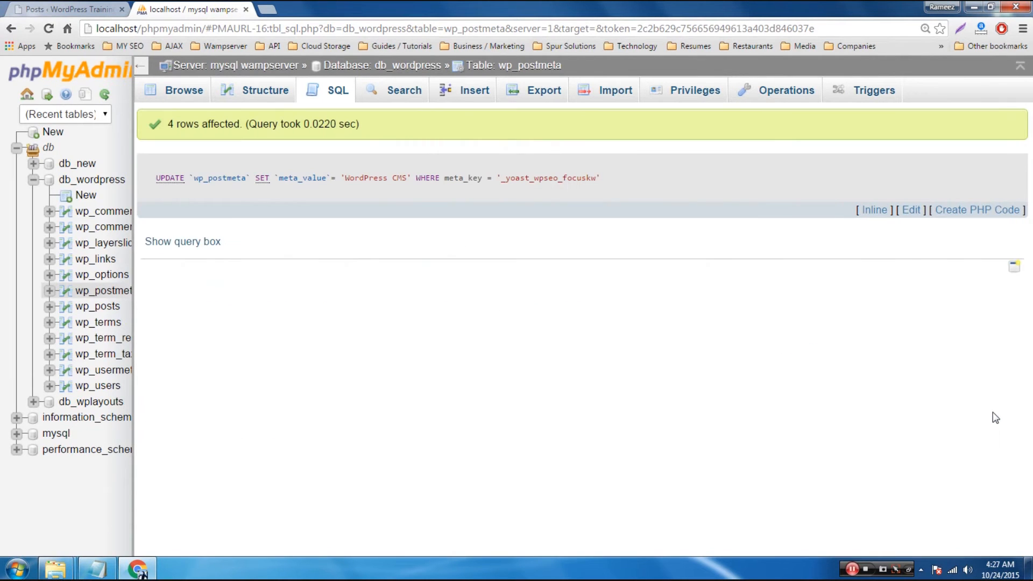
{"action": "mouse_move", "coordinate": [651, 302]}
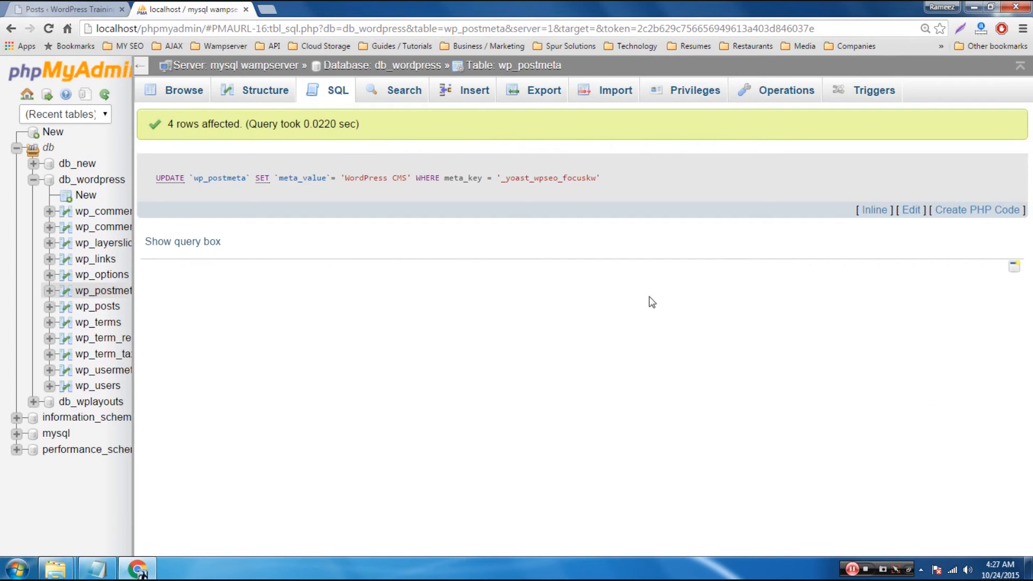
{"action": "double_click", "coordinate": [219, 124]}
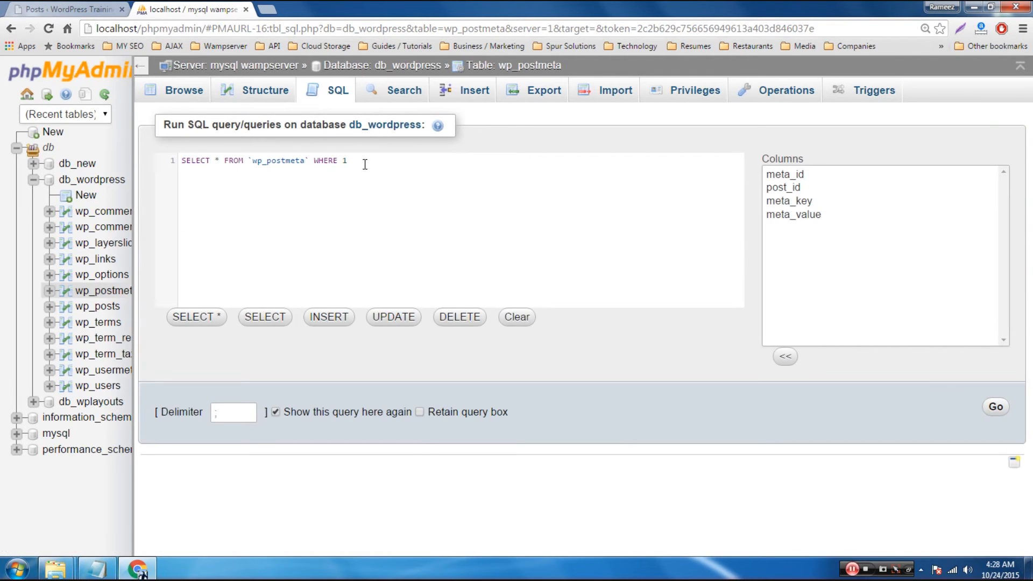
Step: Re-run SELECT * FROM wp_postmeta WHERE meta_key = '_yoast_wpseo_focuskw' to confirm the update
{"action": "key", "text": "ctrl+plus"}
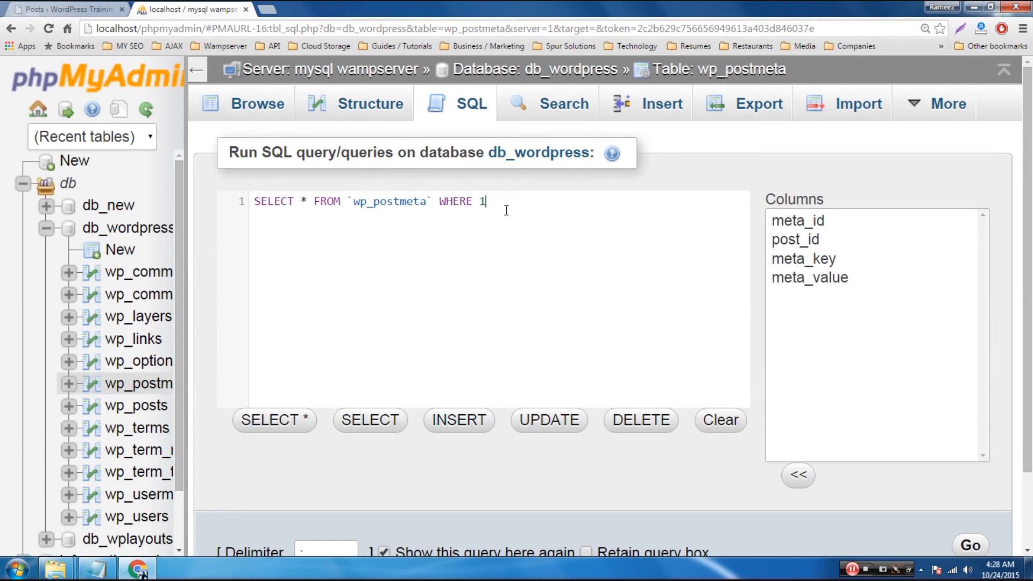
{"action": "type", "text": "M"}
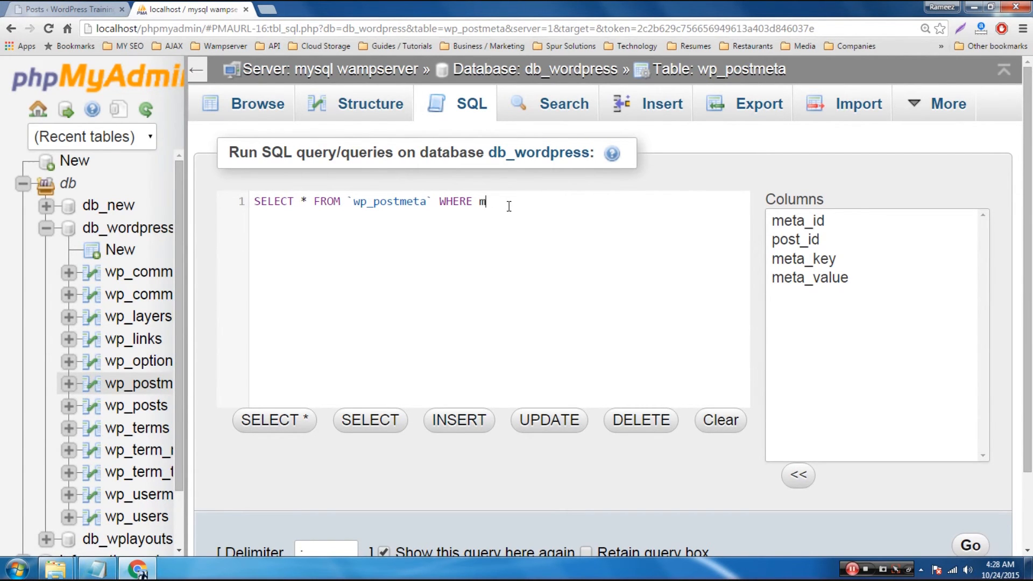
{"action": "type", "text": "eta_key"}
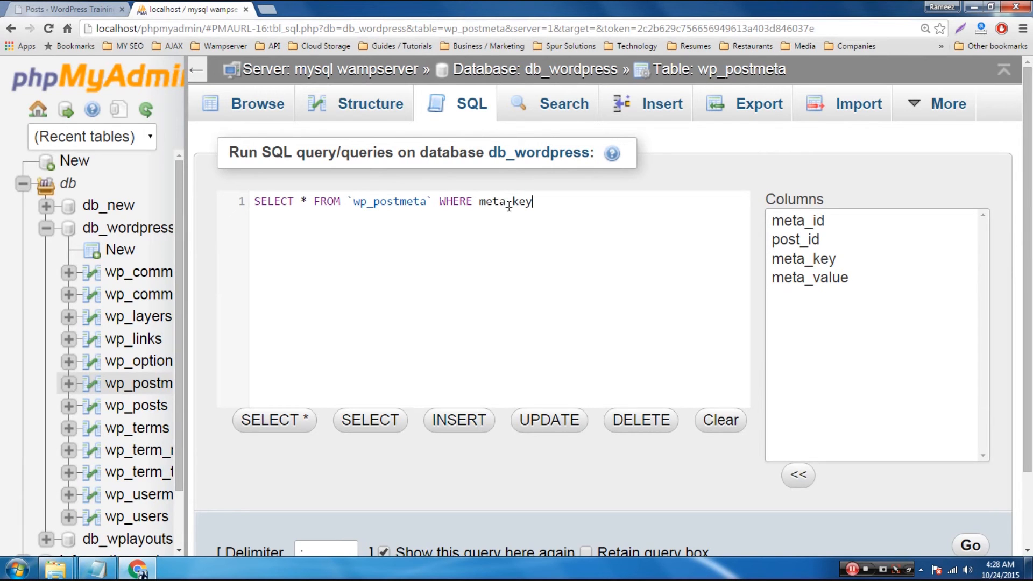
{"action": "type", "text": "= ''"}
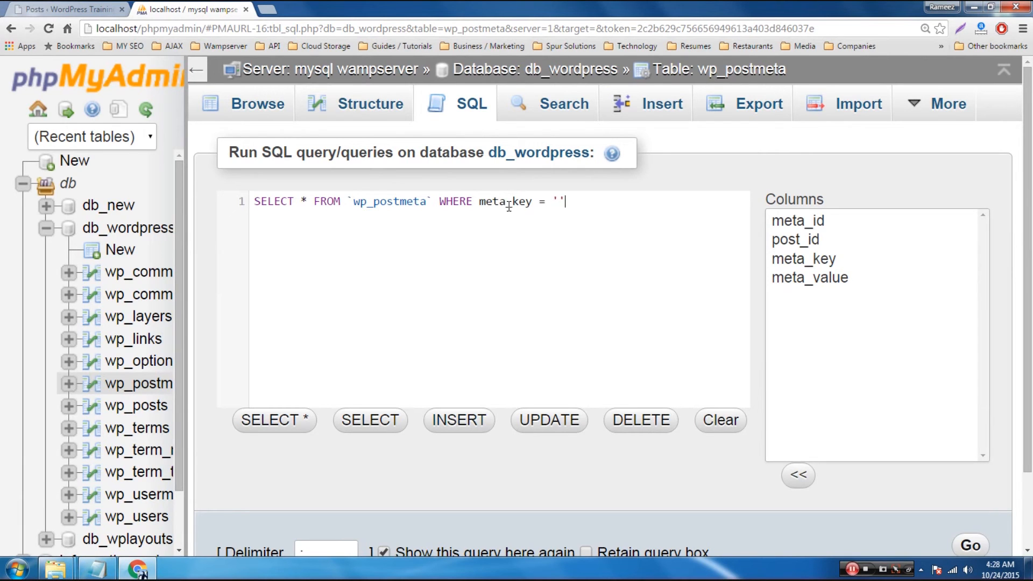
{"action": "right_click", "coordinate": [560, 200]}
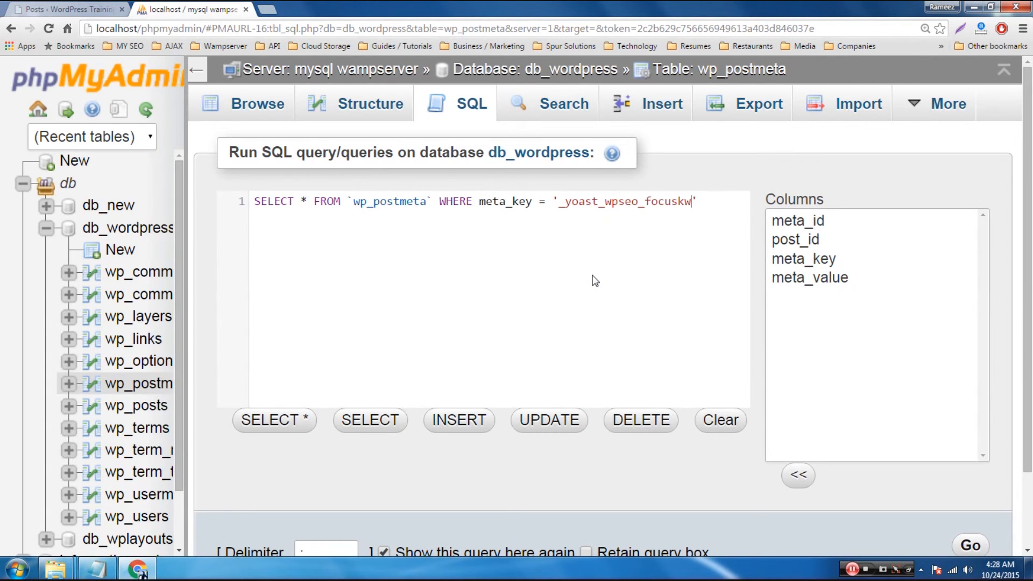
{"action": "mouse_move", "coordinate": [639, 314]}
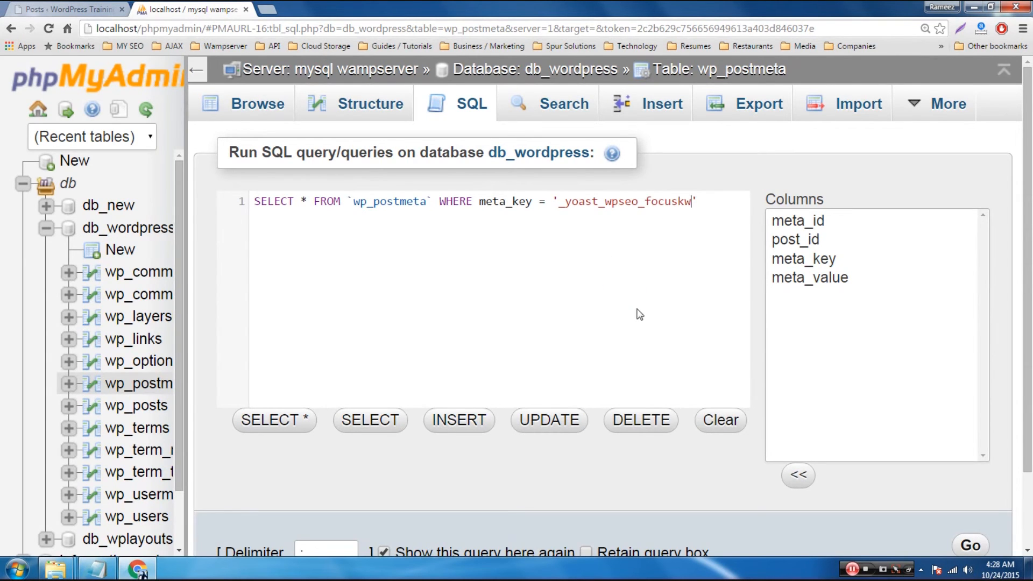
{"action": "left_click", "coordinate": [968, 546]}
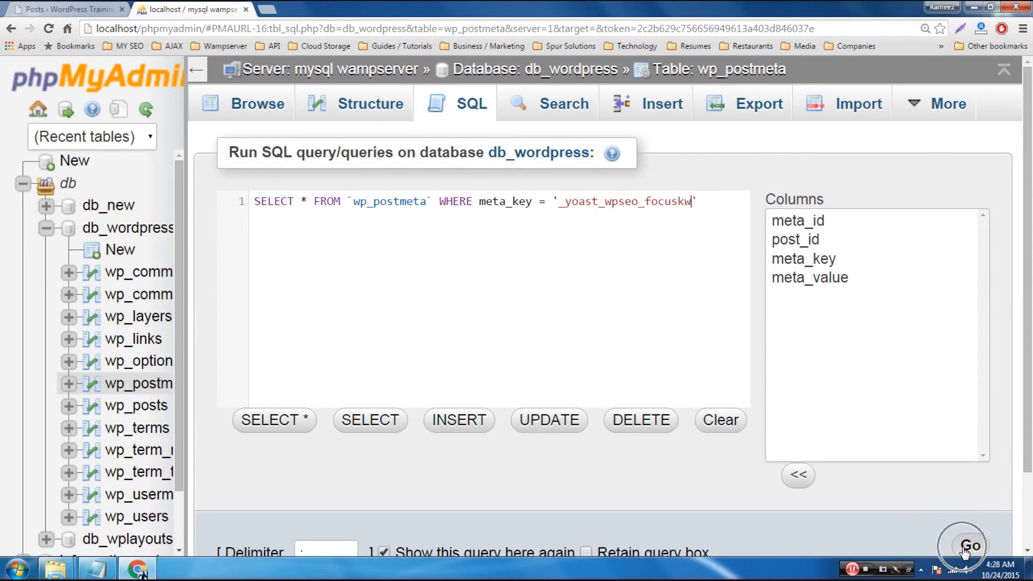
{"action": "left_click", "coordinate": [968, 545]}
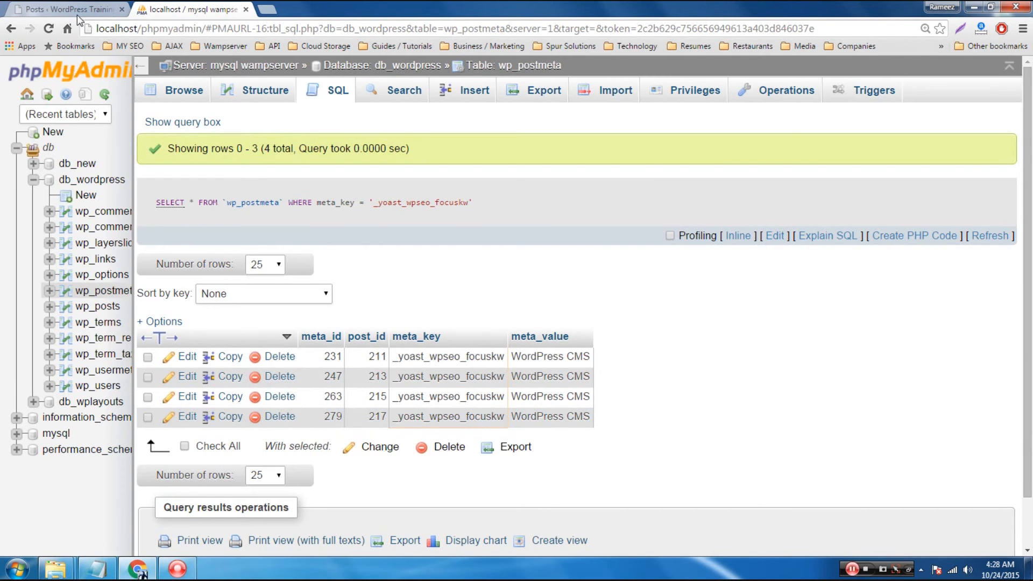
Step: Switch to the WordPress Posts tab, resize the view, and reload to see 'WordPress CMS' keywords
{"action": "left_click", "coordinate": [62, 9]}
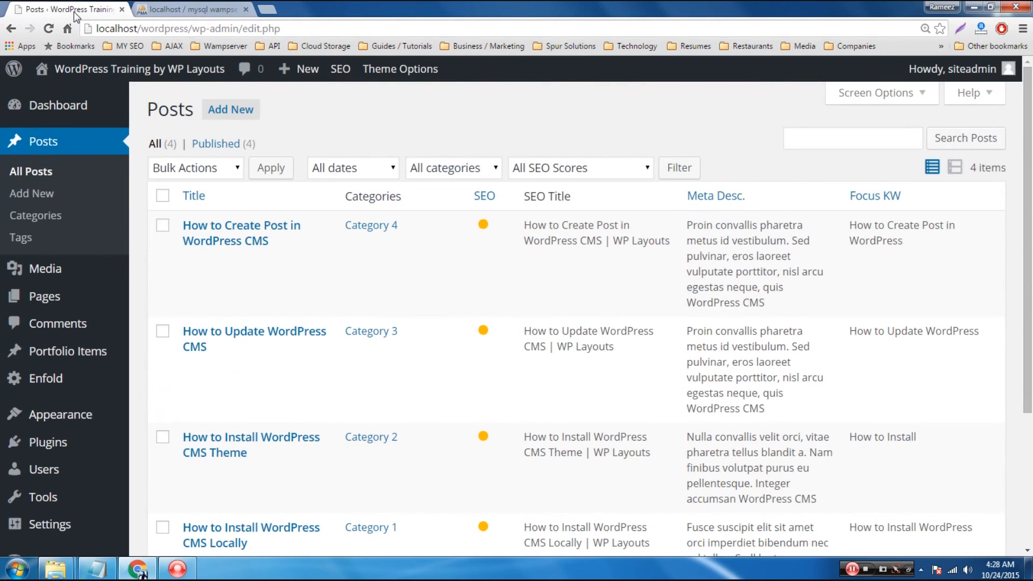
{"action": "key", "text": "ctrl+plus"}
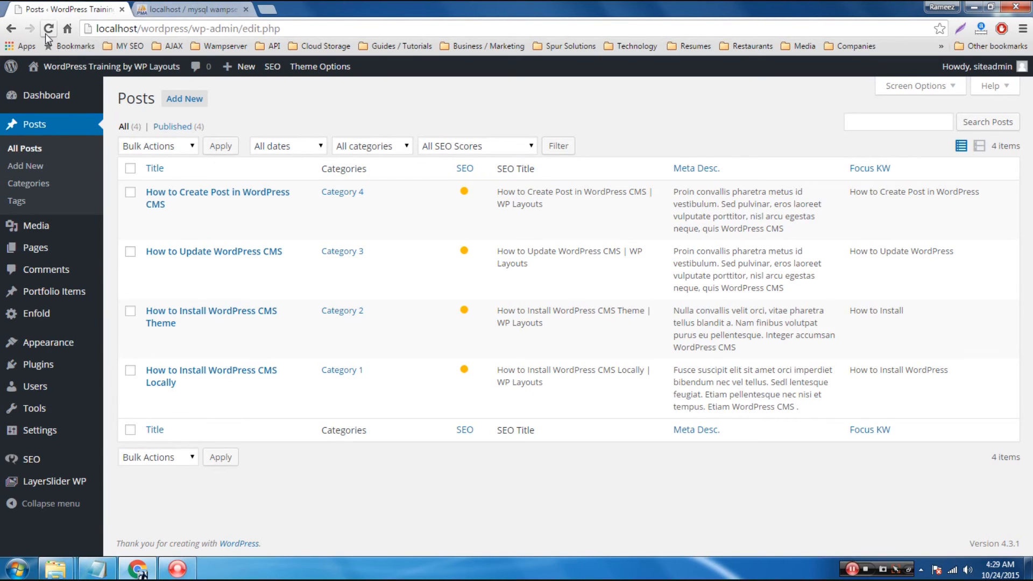
{"action": "left_click", "coordinate": [47, 29]}
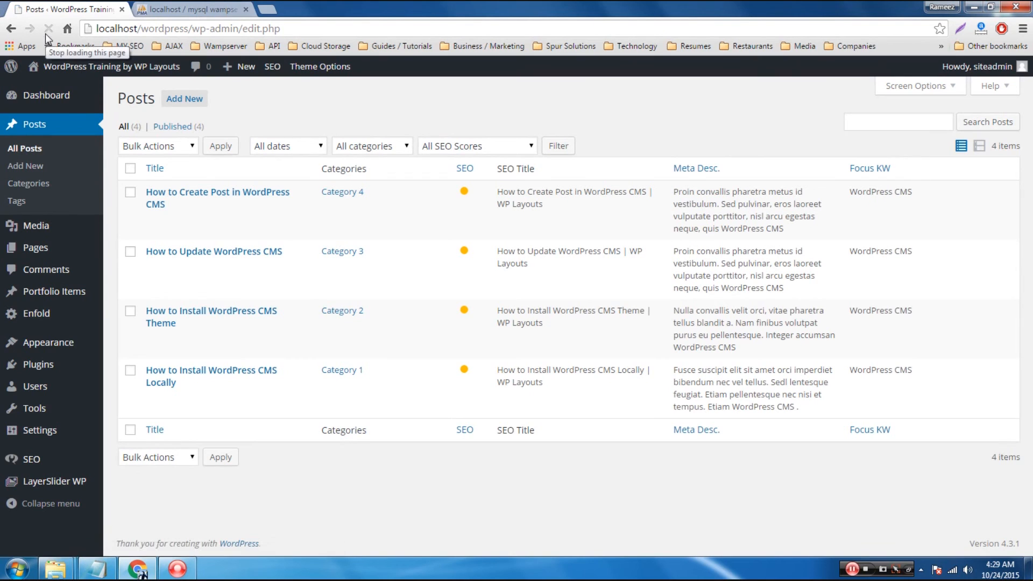
{"action": "mouse_move", "coordinate": [922, 197]}
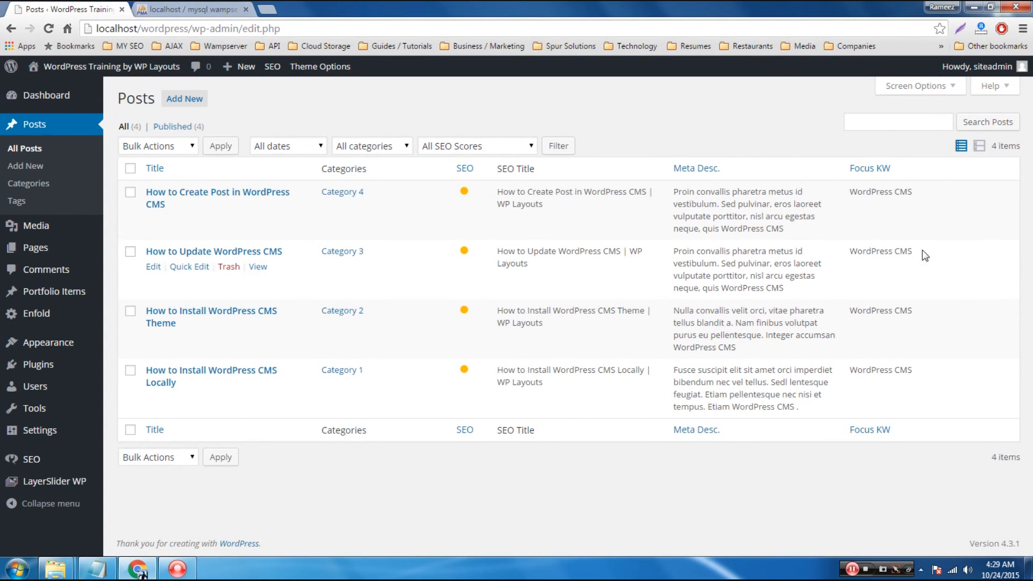
{"action": "mouse_move", "coordinate": [922, 322]}
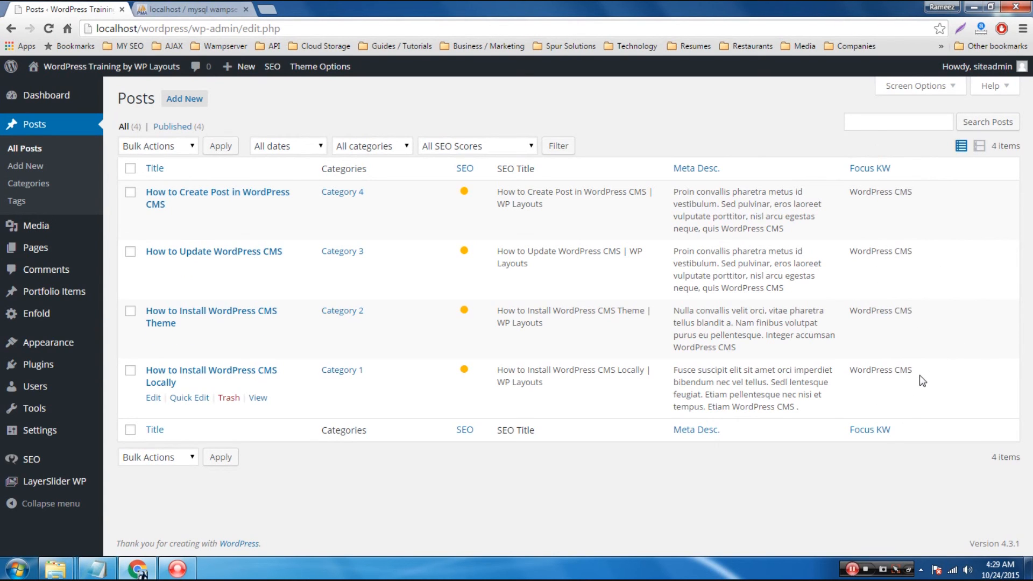
{"action": "mouse_move", "coordinate": [338, 247]}
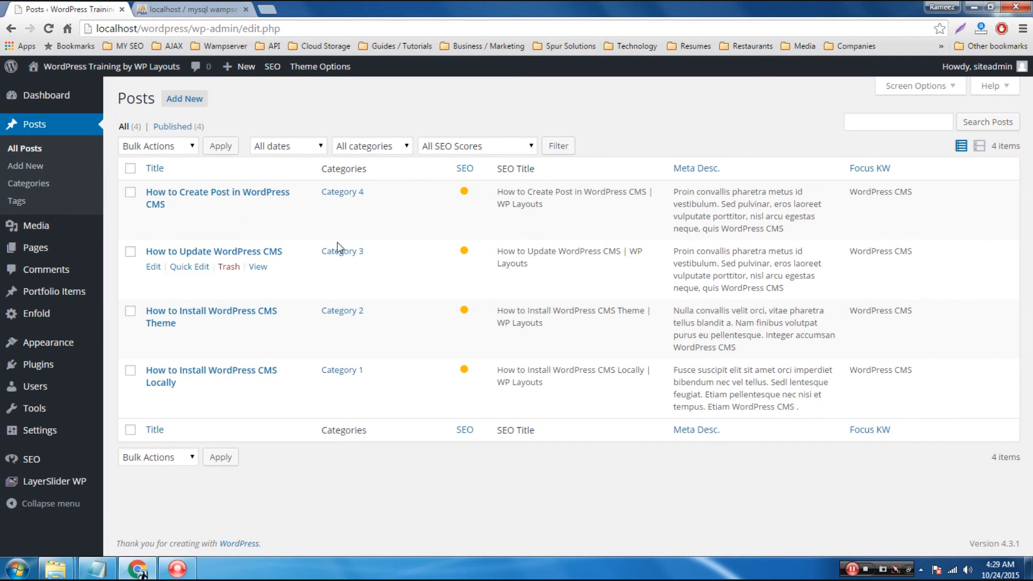
{"action": "mouse_move", "coordinate": [152, 223]}
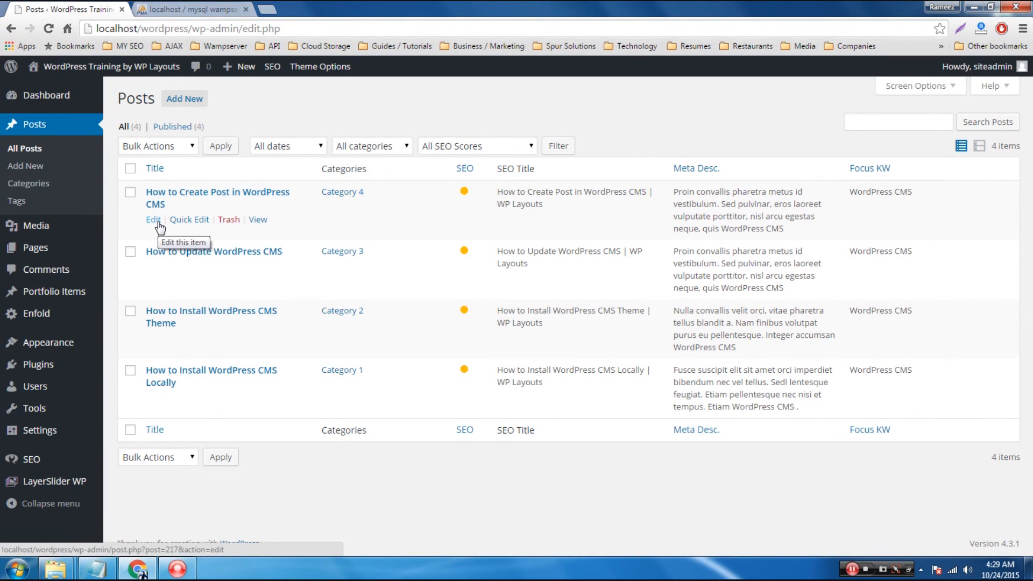
Step: Open 'How to Create Post in WordPress CMS' and confirm its Yoast focus keyword reads 'WordPress CMS'
{"action": "left_click", "coordinate": [153, 219]}
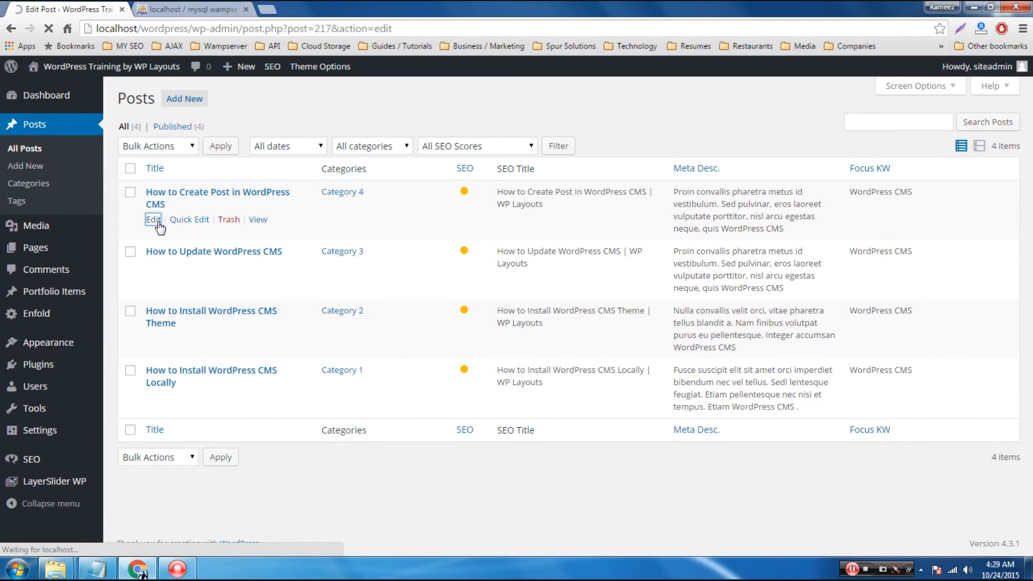
{"action": "left_click", "coordinate": [152, 219]}
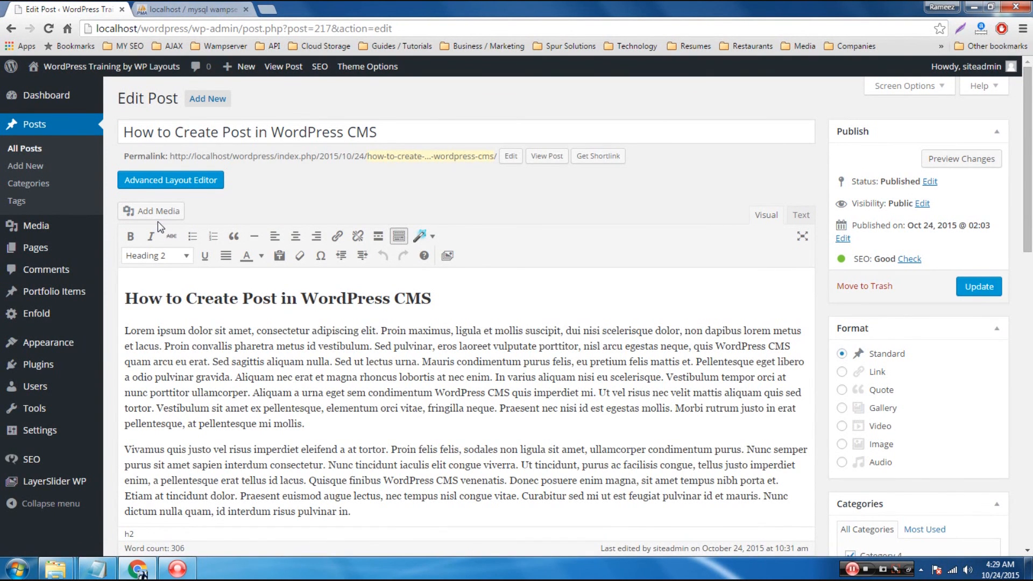
{"action": "mouse_move", "coordinate": [626, 285]}
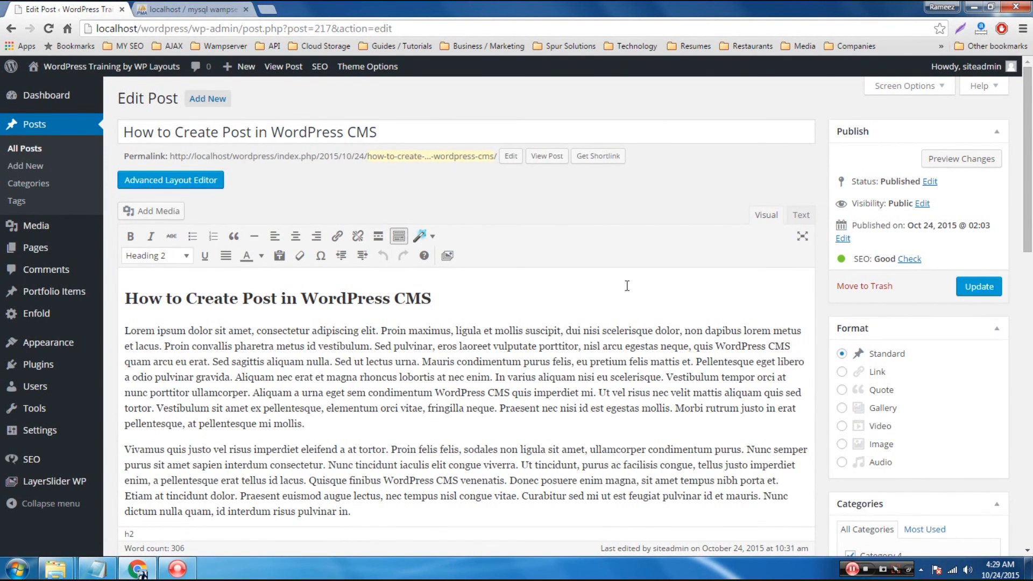
{"action": "scroll", "scroll_direction": "down", "scroll_amount": 3}
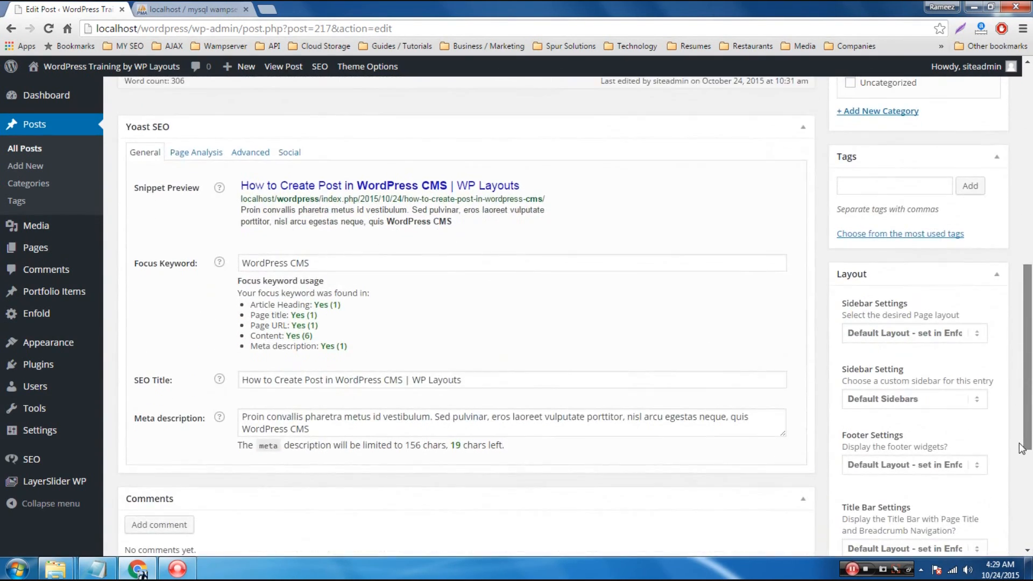
{"action": "scroll", "scroll_direction": "down", "scroll_amount": 3}
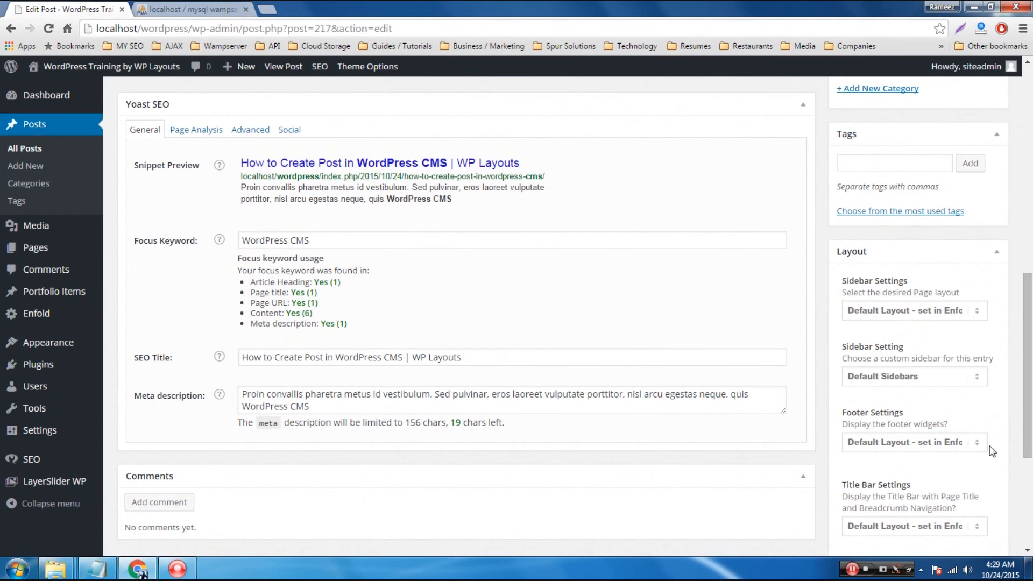